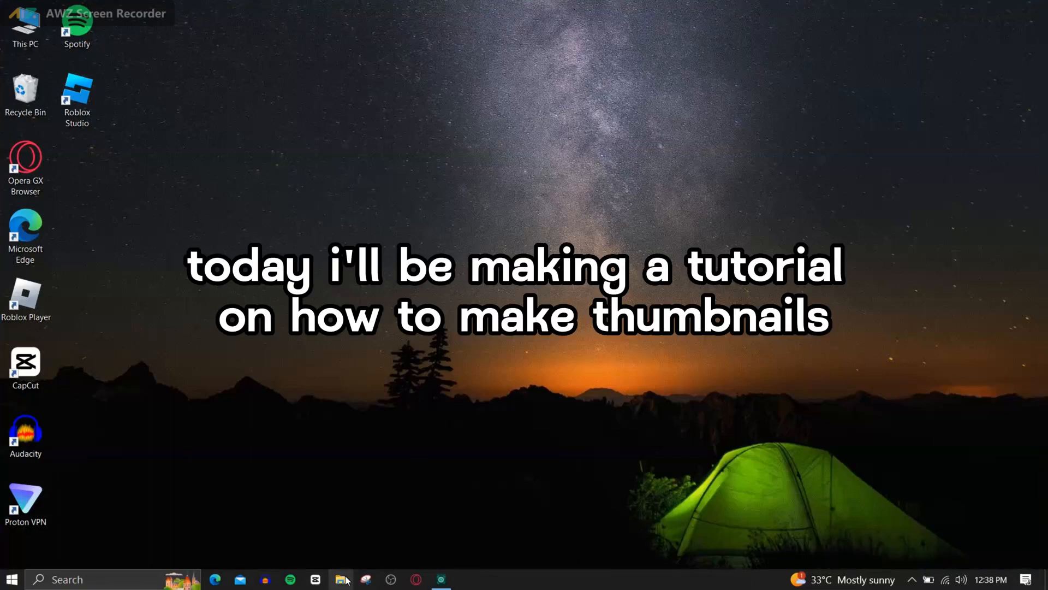
- Open the finished anime edit video from File Explorer so it starts playing
{"action": "left_click", "coordinate": [341, 579]}
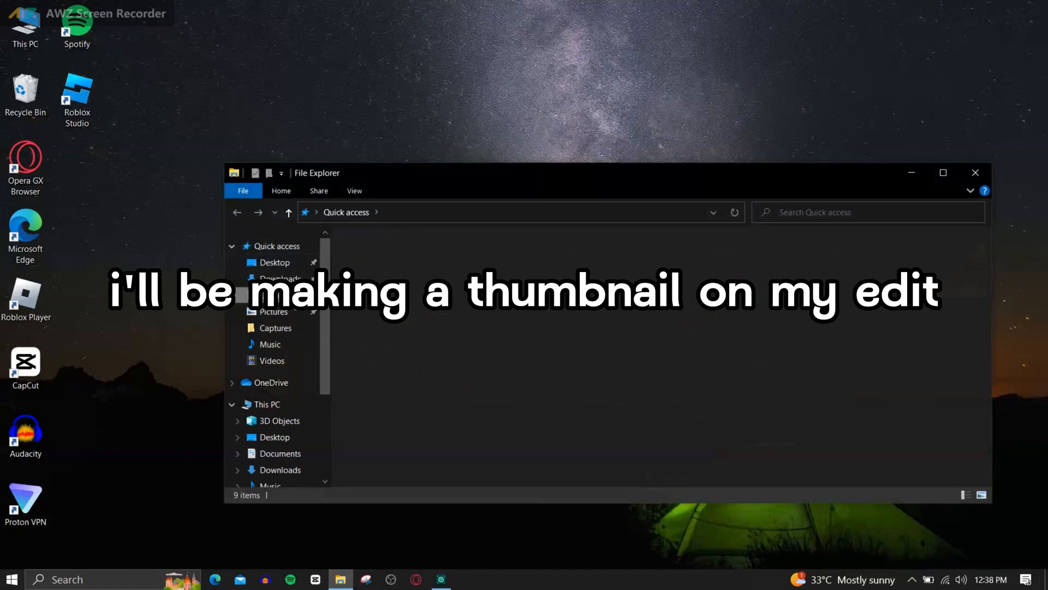
{"action": "left_click", "coordinate": [279, 469]}
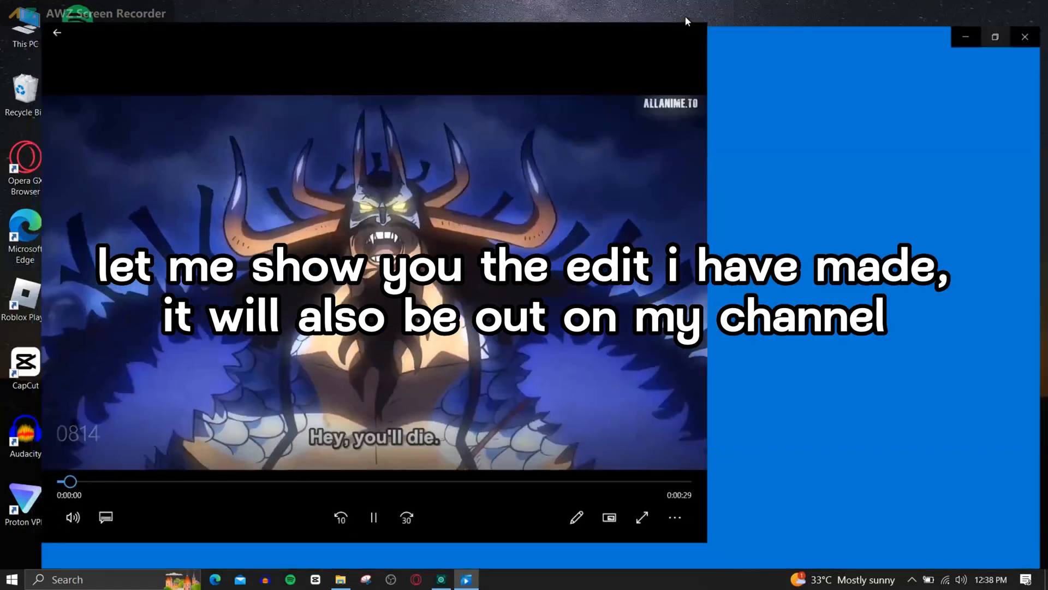
- Play the finished anime edit in Media Player
{"action": "left_click", "coordinate": [641, 516]}
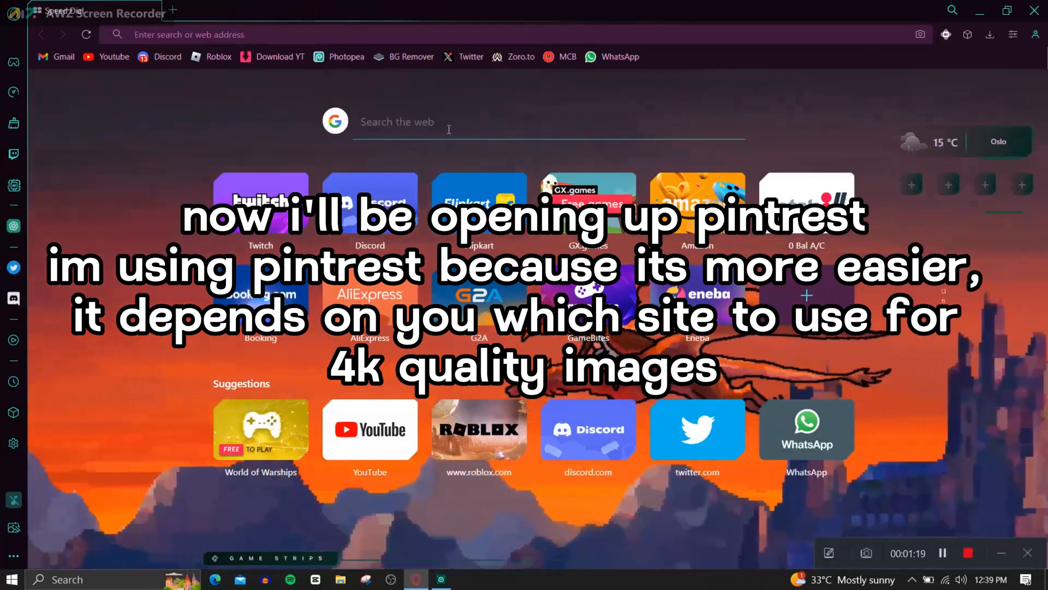
- Go to Pinterest and search for 'luffy gear 5' 4K desktop wallpapers
{"action": "type", "text": "pintre"}
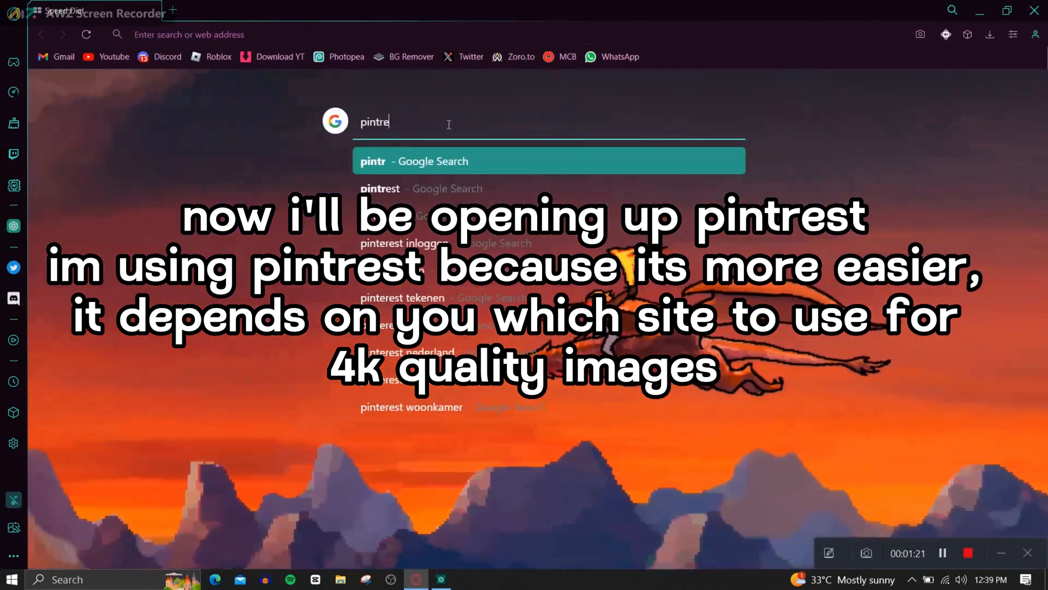
{"action": "type", "text": "st"}
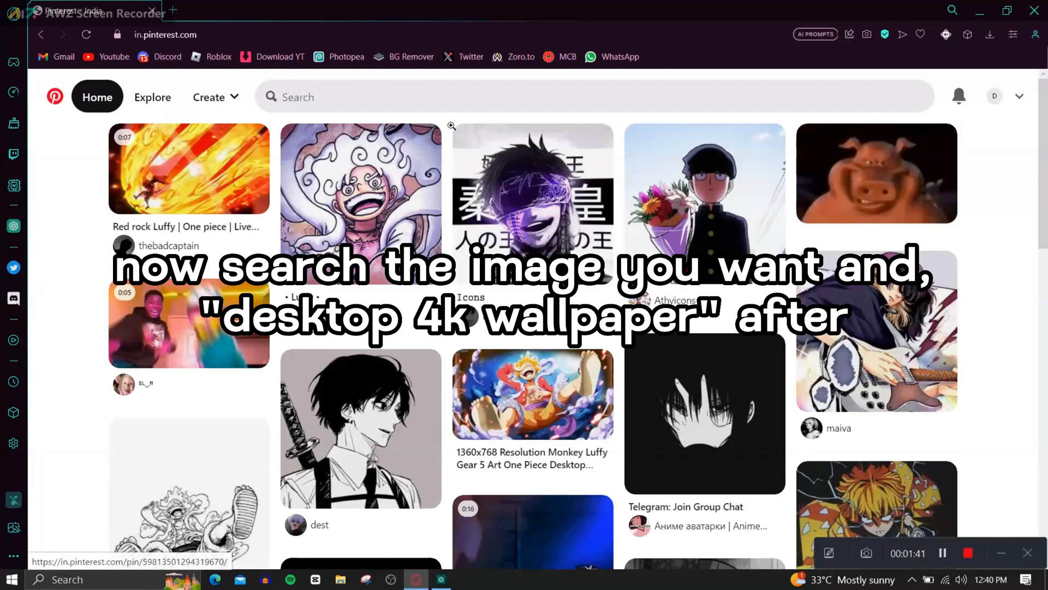
{"action": "left_click", "coordinate": [468, 97]}
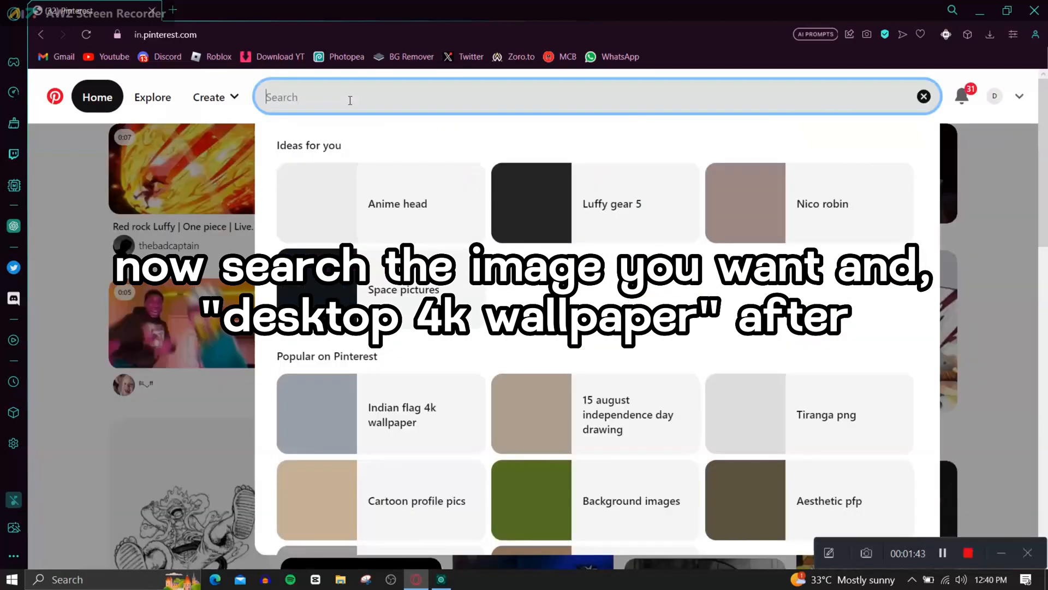
{"action": "type", "text": "luffy gear 5 desktop"}
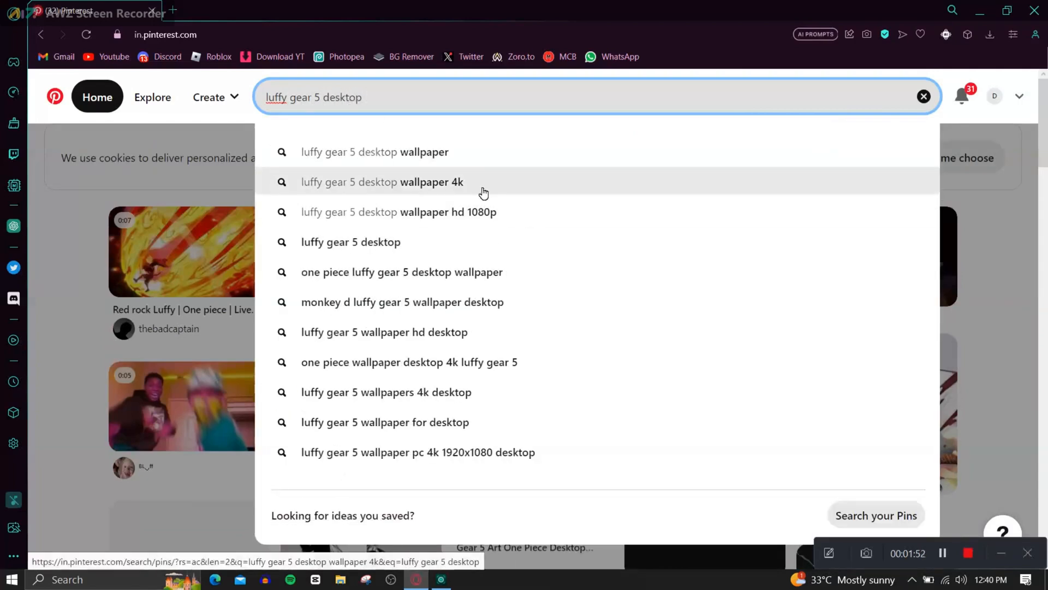
{"action": "left_click", "coordinate": [382, 182]}
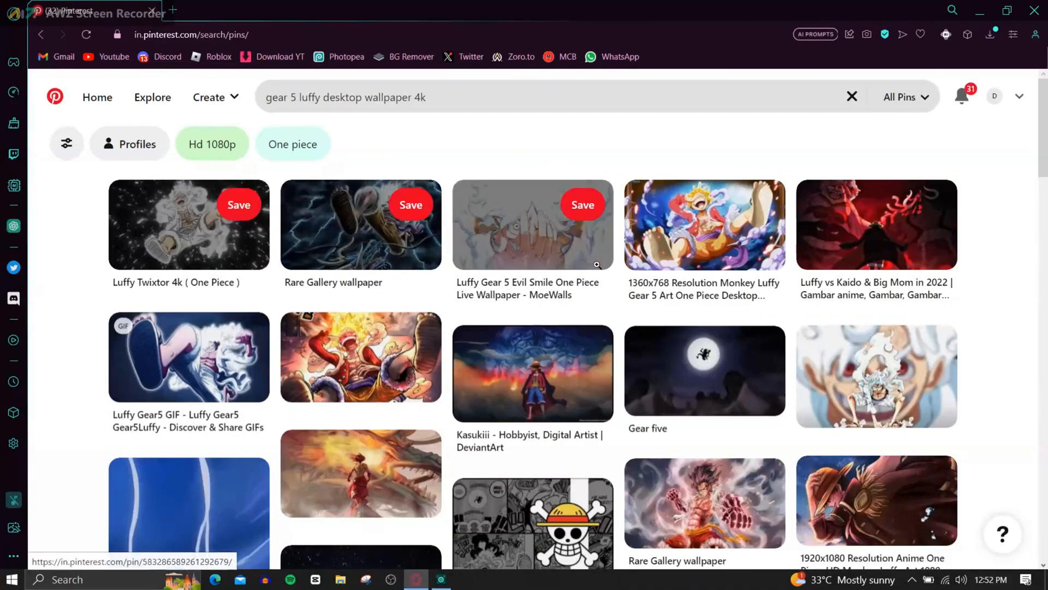
- Choose the Luffy Gear 5 Evil Smile pin and bring up its more-actions menu
{"action": "left_click", "coordinate": [532, 224]}
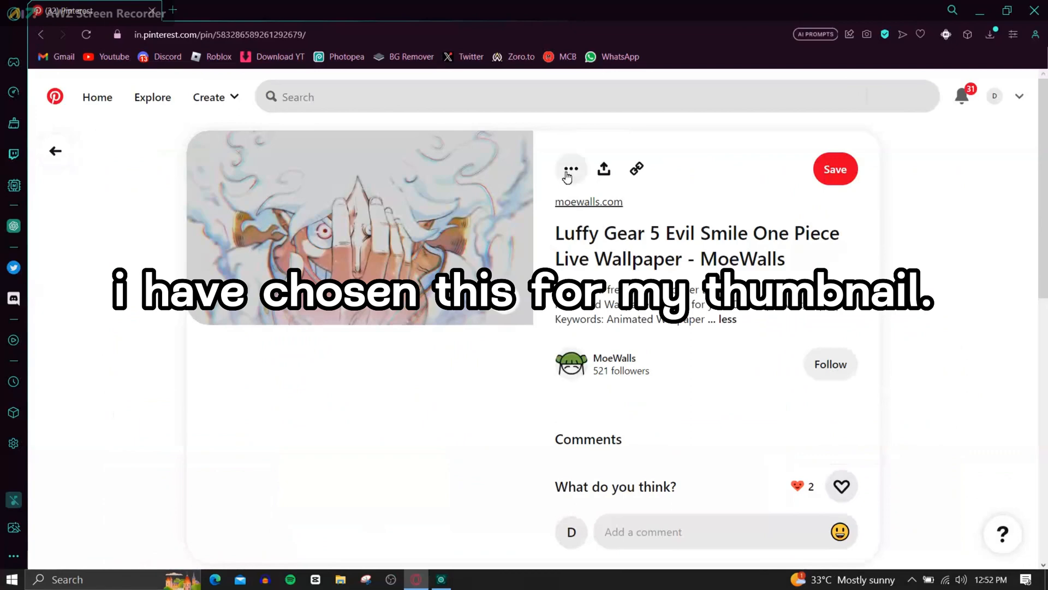
{"action": "left_click", "coordinate": [571, 168]}
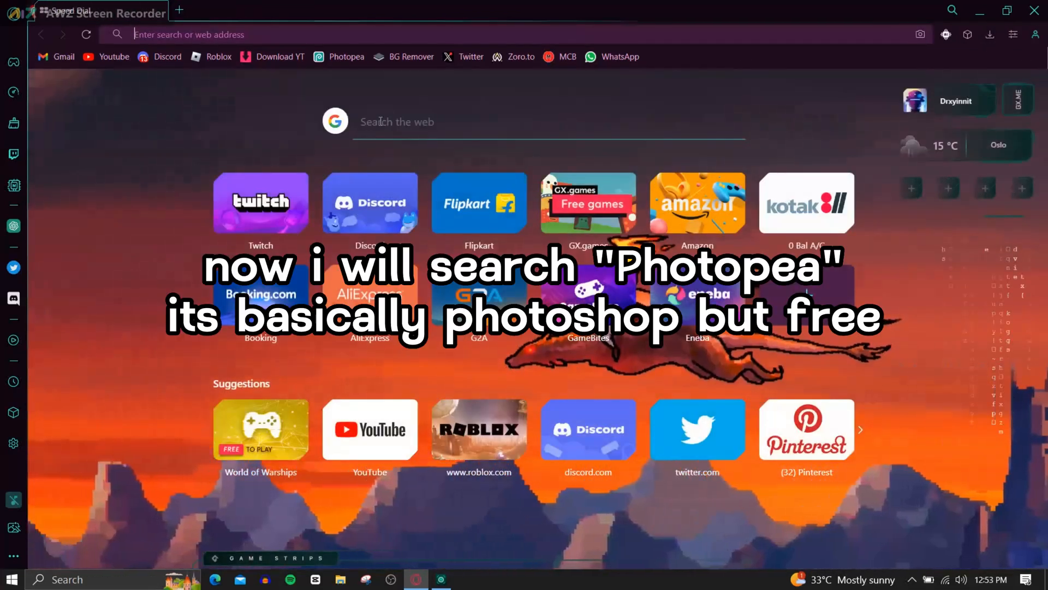
- Go to photopea.com and create a new 1280×720 project
{"action": "type", "text": "photopea.com"}
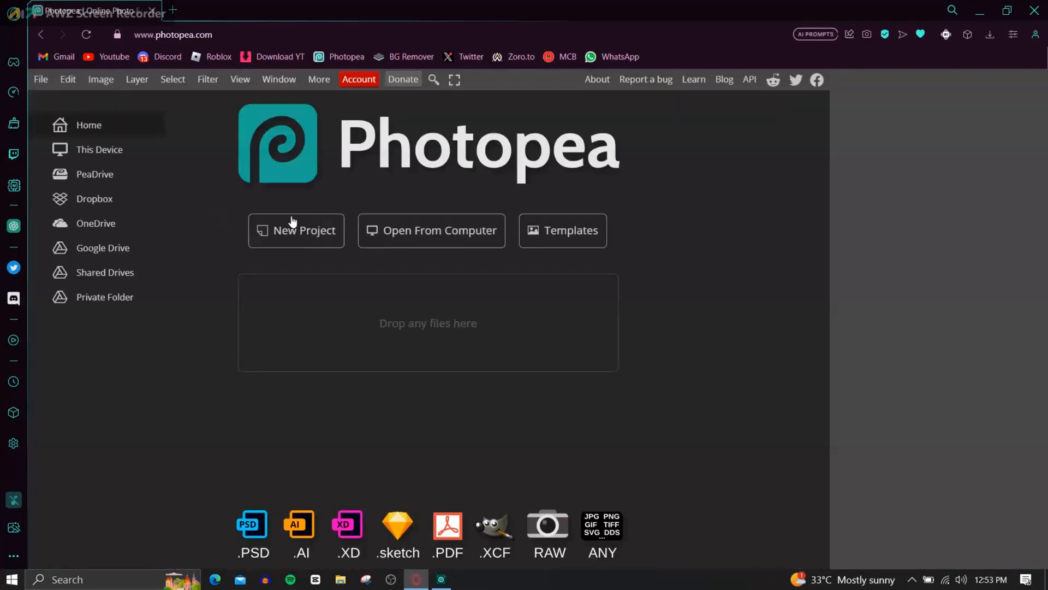
{"action": "left_click", "coordinate": [296, 231]}
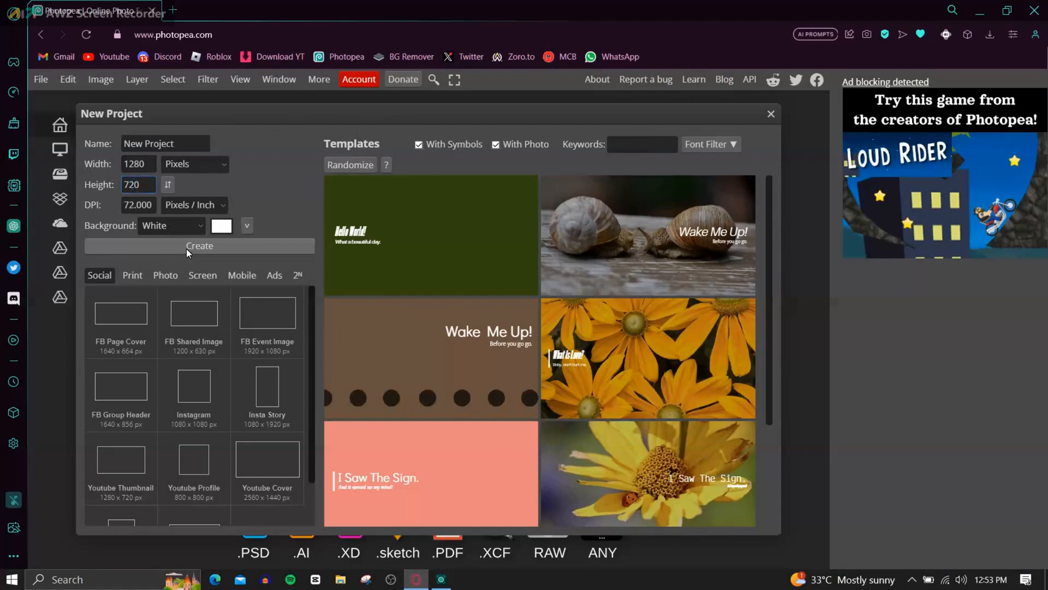
{"action": "left_click", "coordinate": [199, 246]}
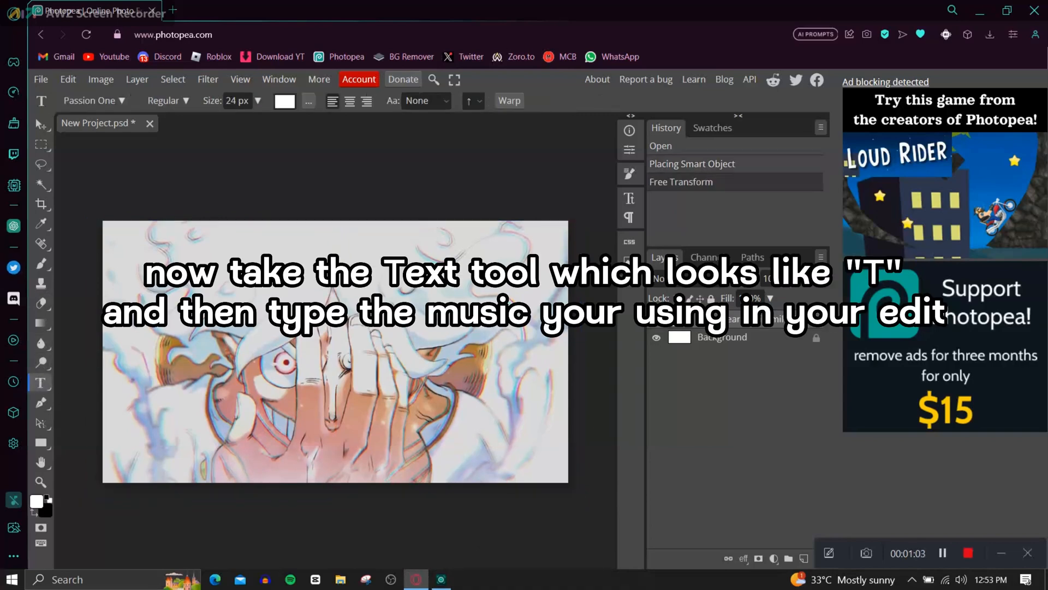
- Add the title text over the image and set its font to Passion One
{"action": "left_click", "coordinate": [318, 261]}
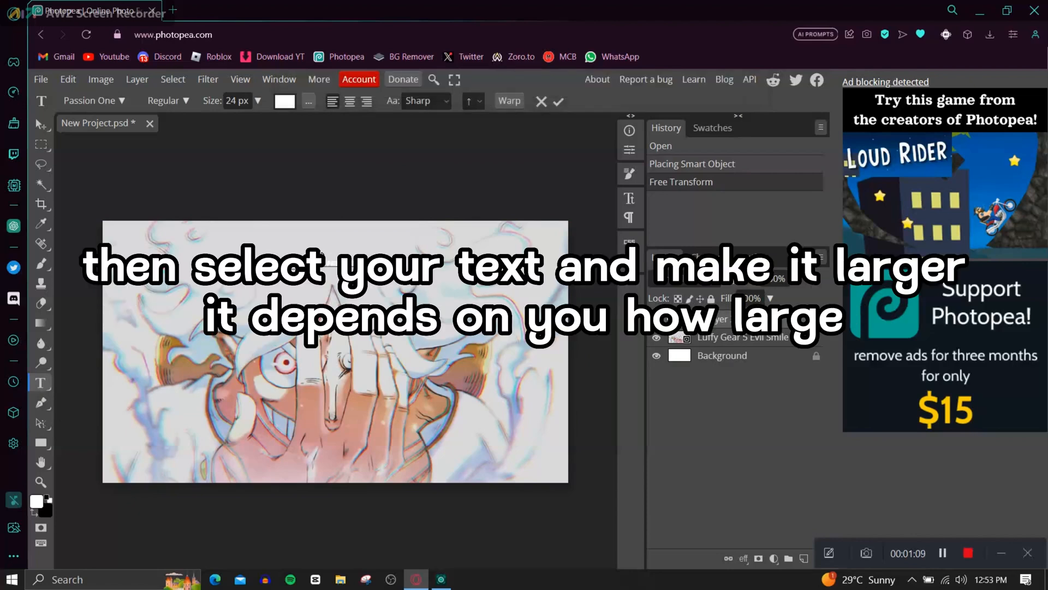
{"action": "mouse_move", "coordinate": [283, 211]}
{"action": "type", "text": "TURN THE PHONE OFF"}
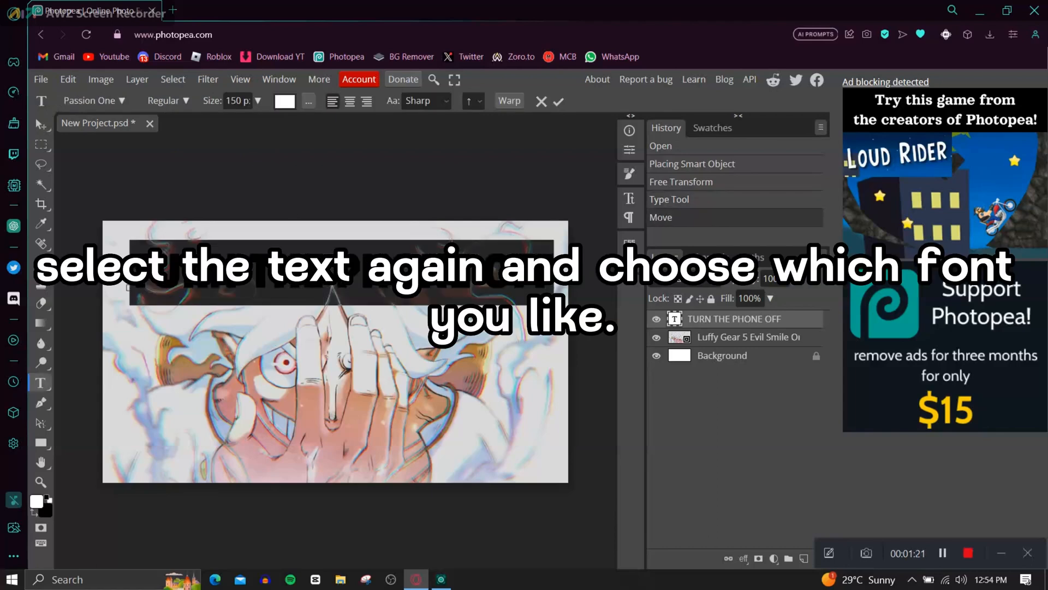
{"action": "left_click", "coordinate": [92, 100]}
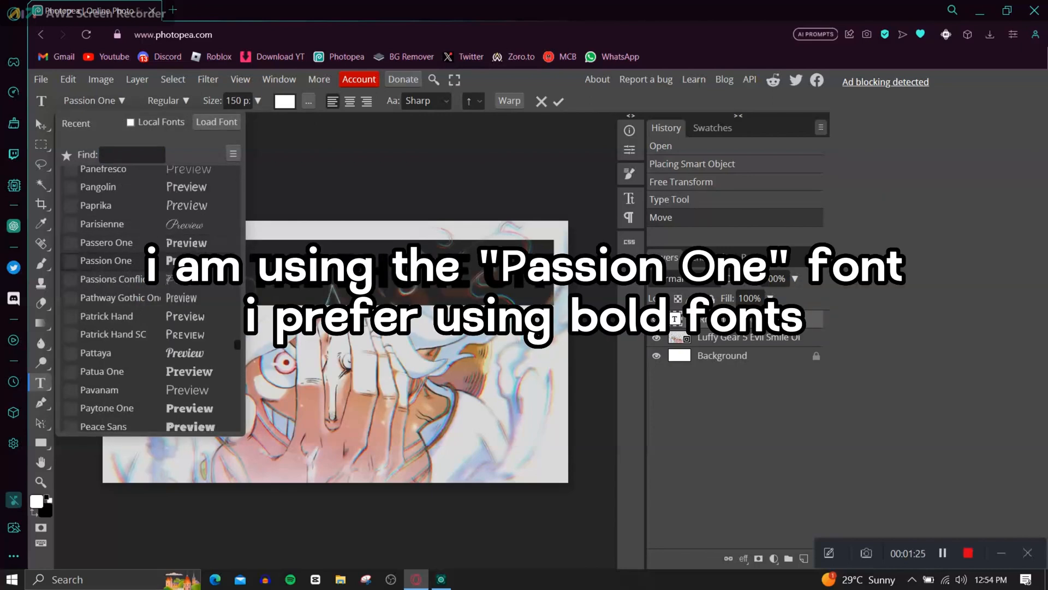
{"action": "left_click", "coordinate": [166, 100]}
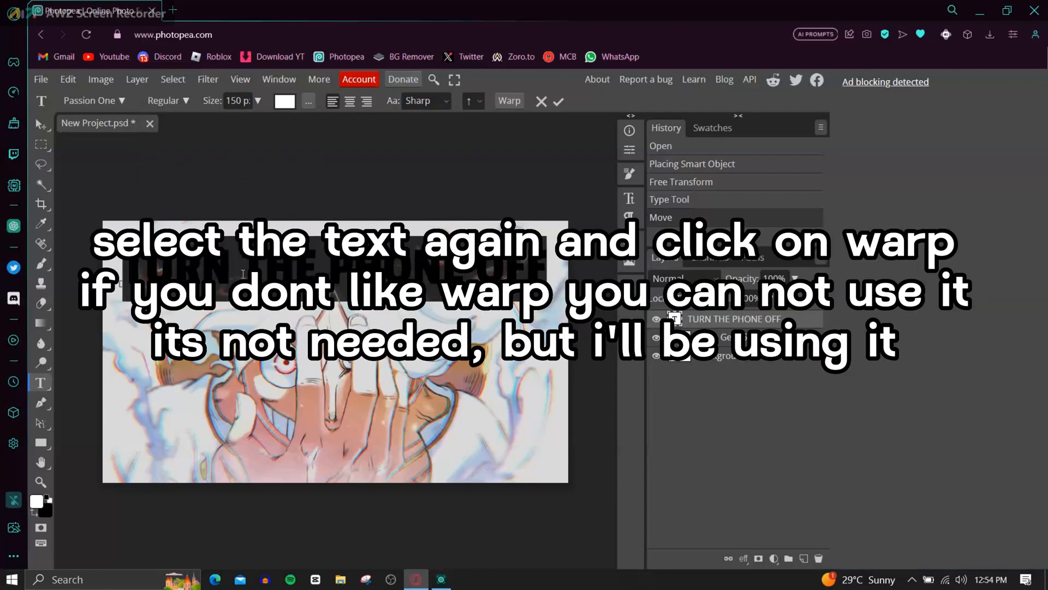
- Warp the title text into a gentle arc bending style
{"action": "left_click", "coordinate": [509, 100]}
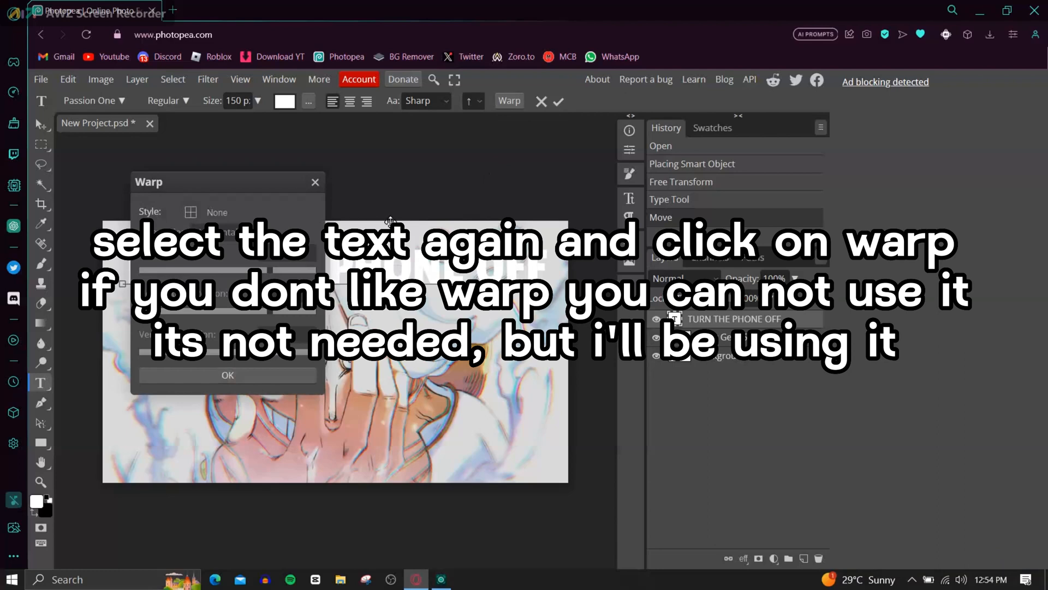
{"action": "left_click", "coordinate": [227, 374]}
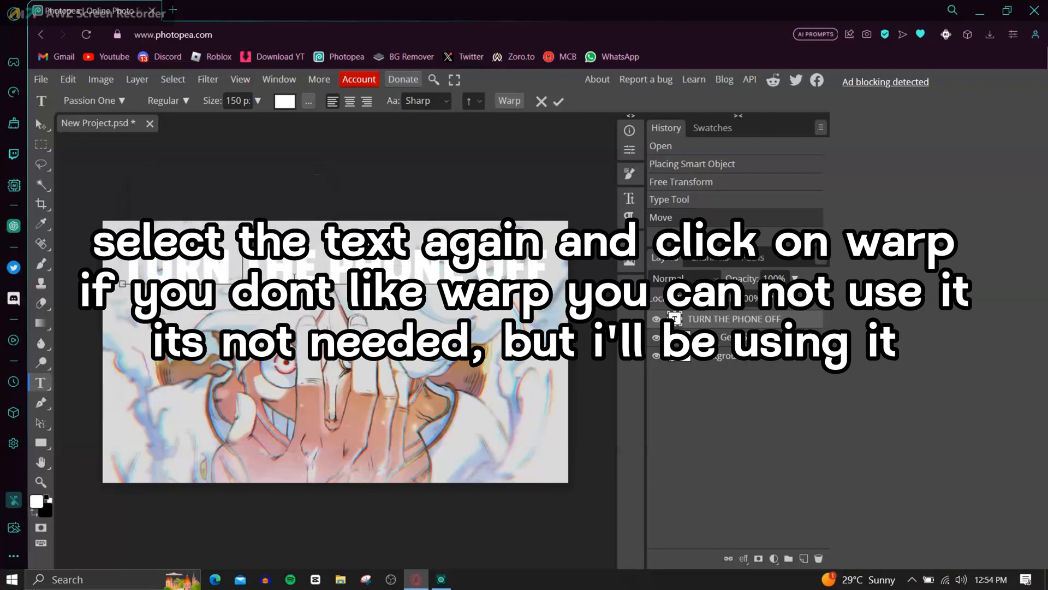
{"action": "left_click", "coordinate": [509, 101]}
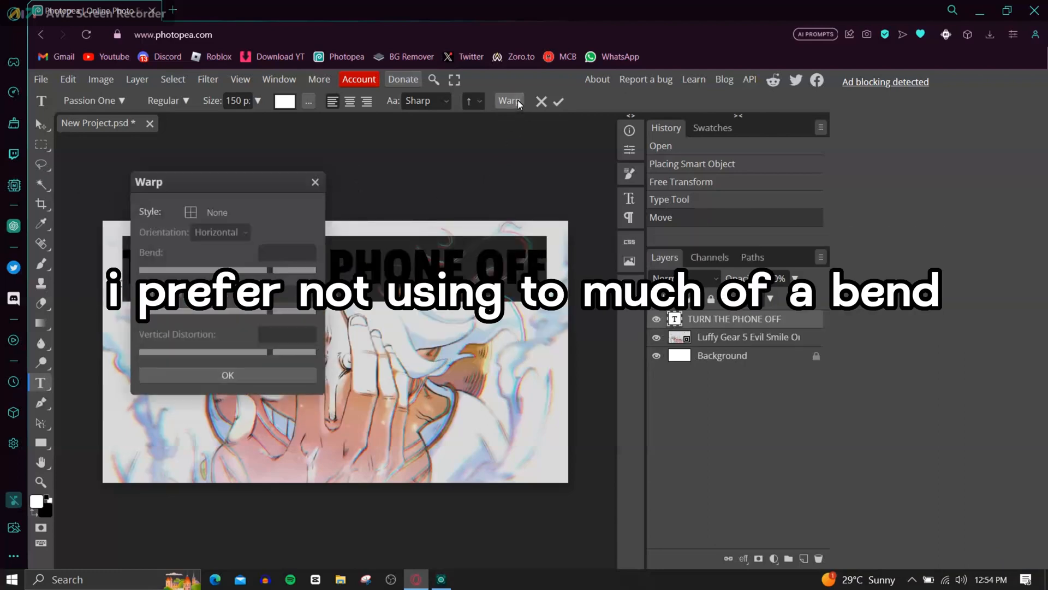
{"action": "left_click", "coordinate": [227, 375]}
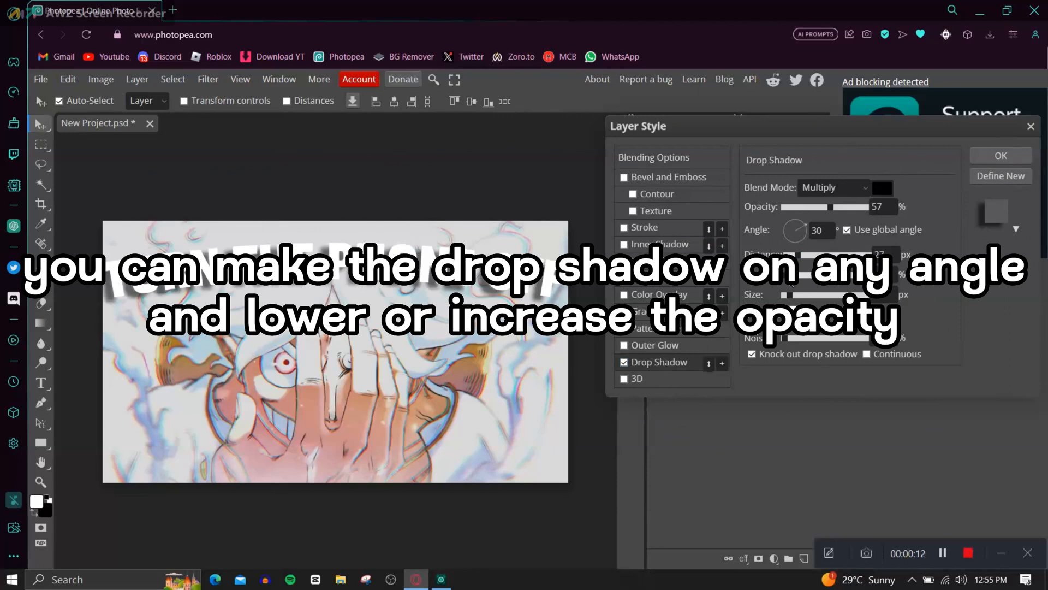
- Give the title a drop shadow at angle -144 with opacity lowered to about 21%
{"action": "left_click_drag", "start_coordinate": [795, 229], "coordinate": [788, 220]}
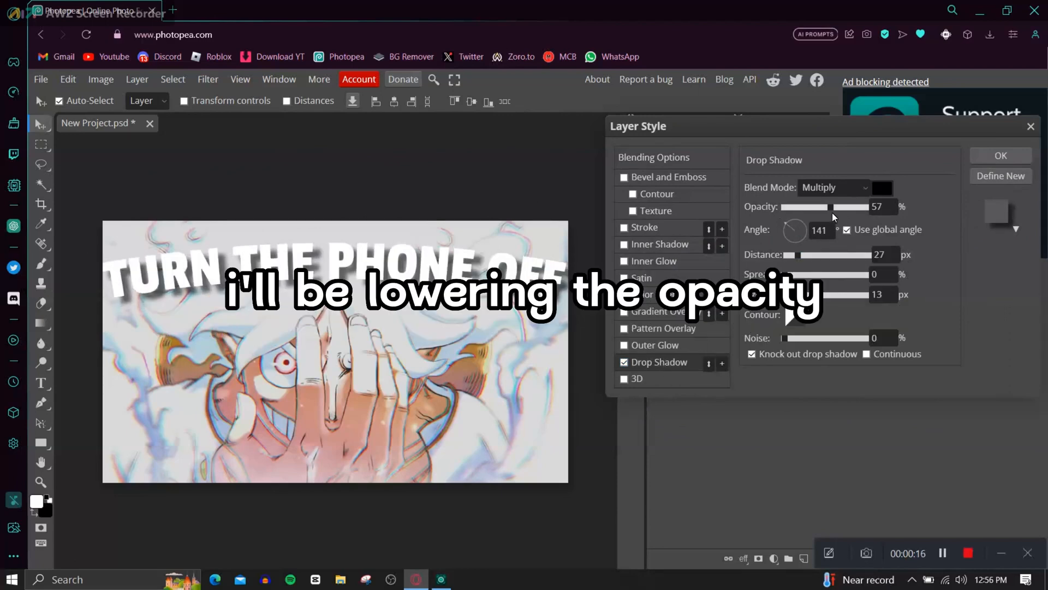
{"action": "left_click_drag", "start_coordinate": [803, 206], "coordinate": [791, 207]}
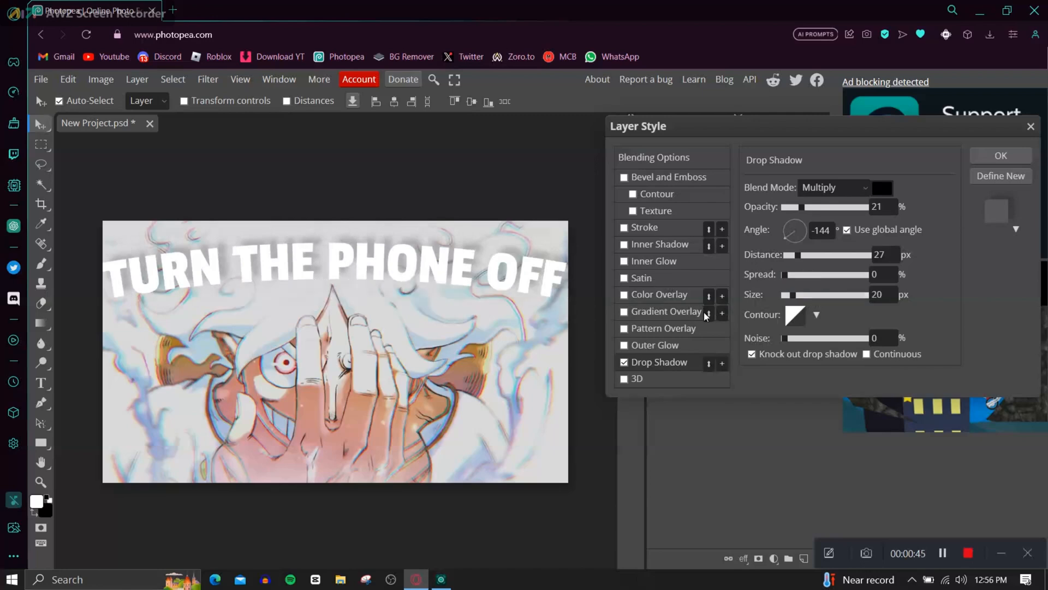
- Add a pale outer glow with spread about 9, size 28 and opacity 54%
{"action": "left_click", "coordinate": [654, 345]}
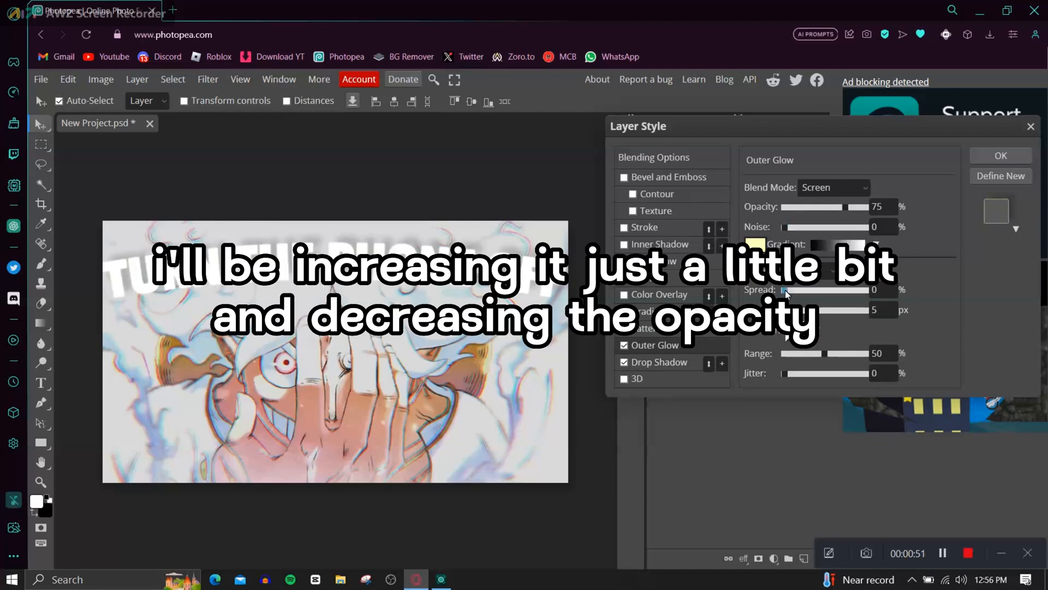
{"action": "left_click_drag", "start_coordinate": [784, 289], "coordinate": [835, 289]}
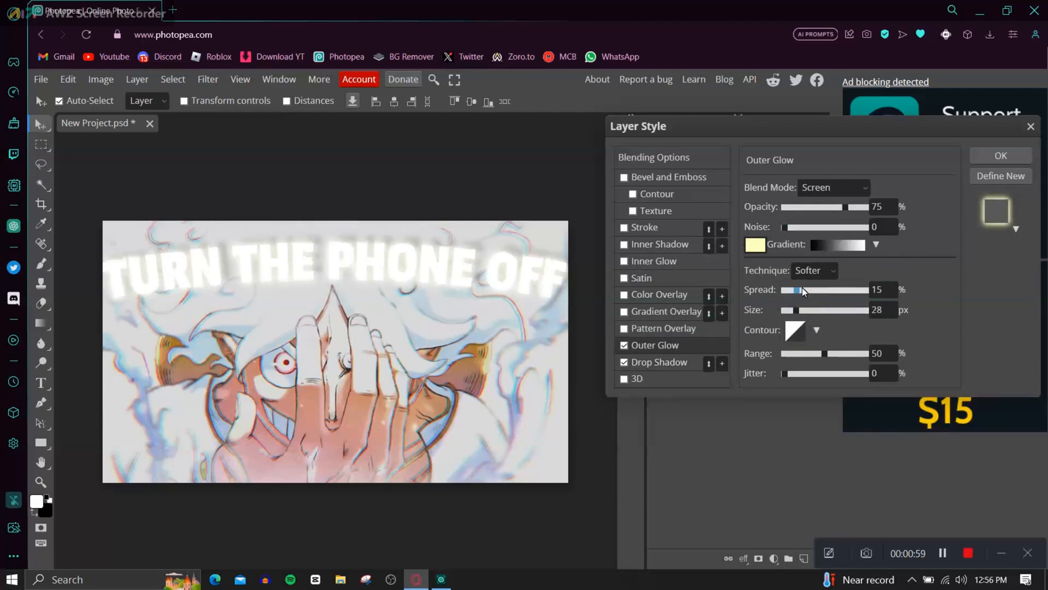
{"action": "left_click_drag", "start_coordinate": [801, 290], "coordinate": [787, 290]}
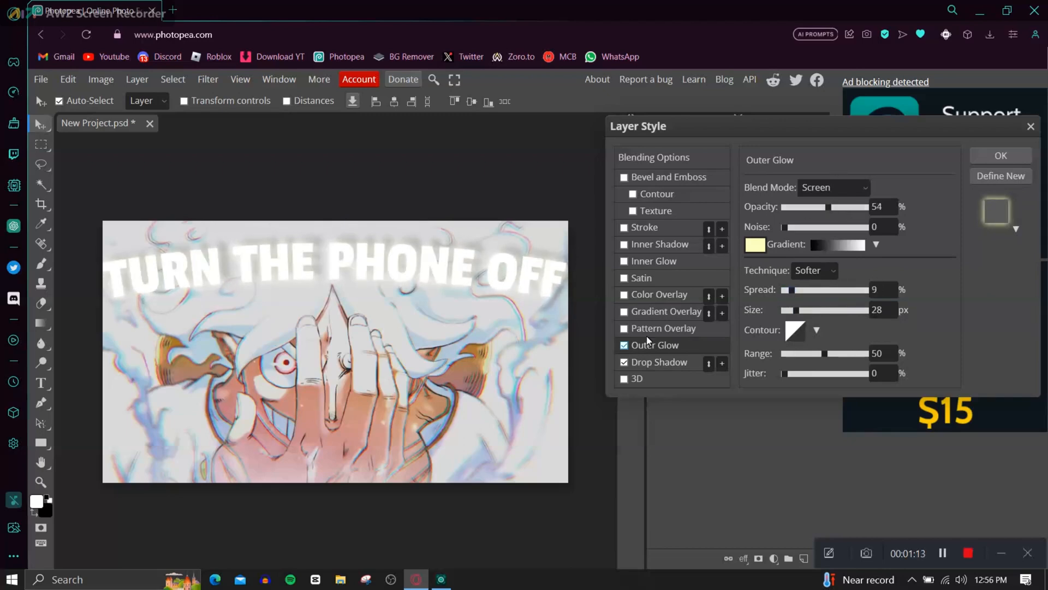
- Outline the title with a stroke about 3 px thick
{"action": "left_click", "coordinate": [624, 227]}
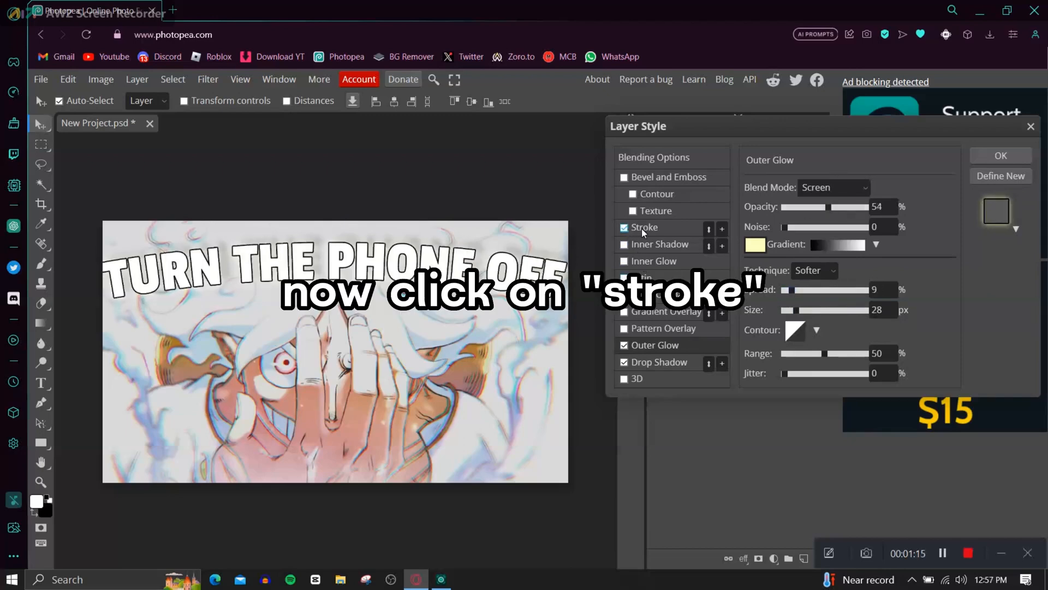
{"action": "left_click", "coordinate": [644, 227]}
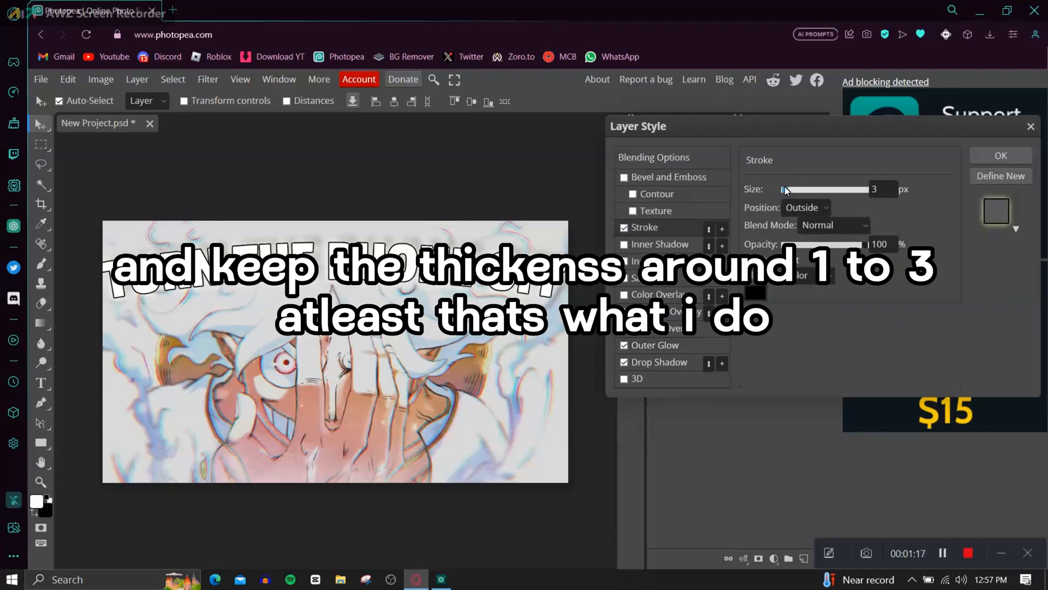
{"action": "left_click_drag", "start_coordinate": [788, 189], "coordinate": [784, 188]}
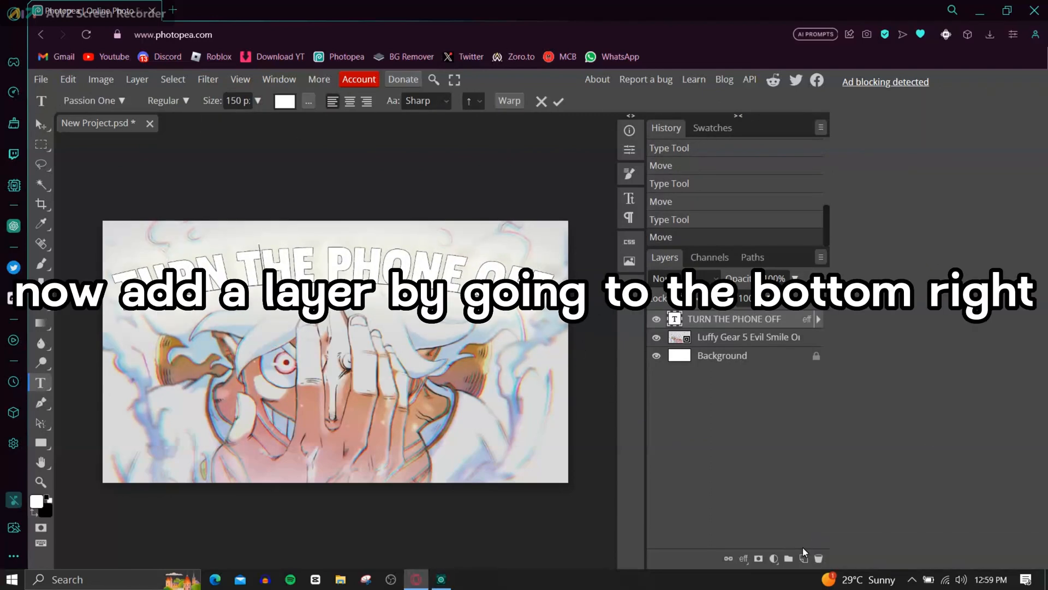
- On a new empty layer, paint black brush strokes along the picture edges
{"action": "left_click", "coordinate": [788, 558]}
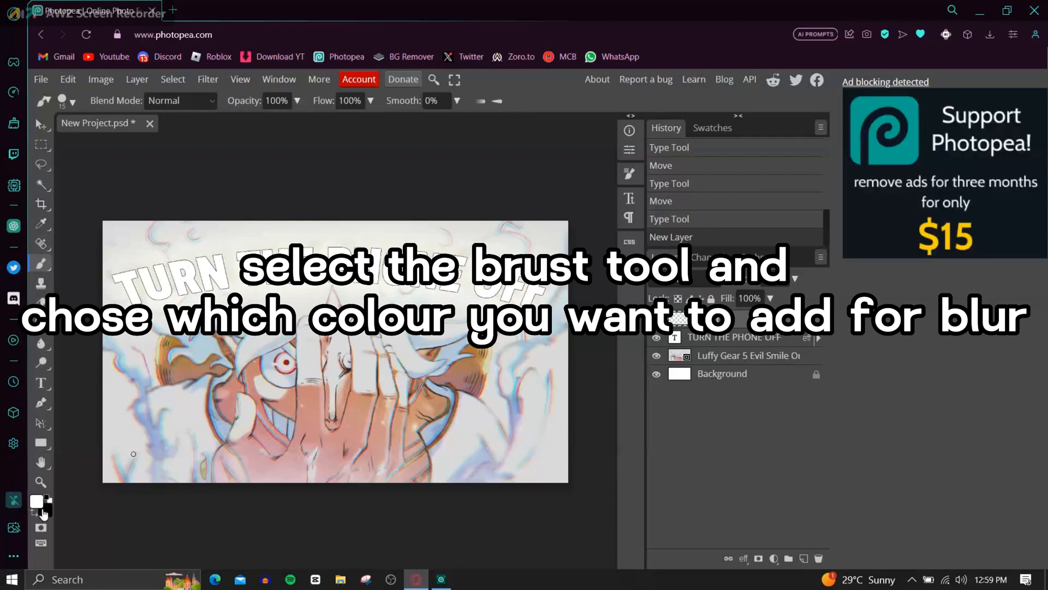
{"action": "left_click", "coordinate": [37, 500]}
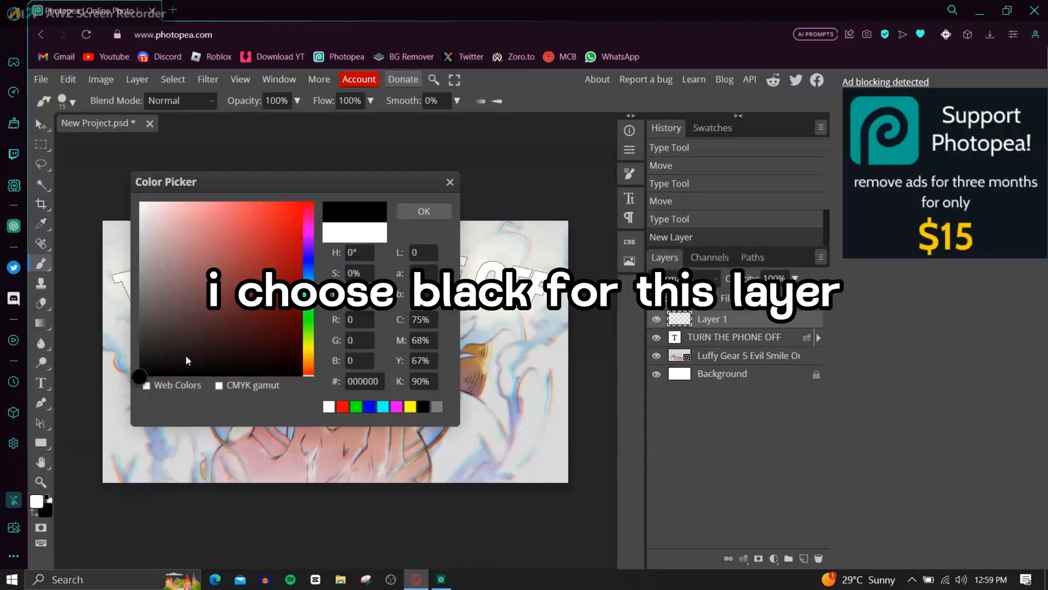
{"action": "left_click", "coordinate": [422, 211]}
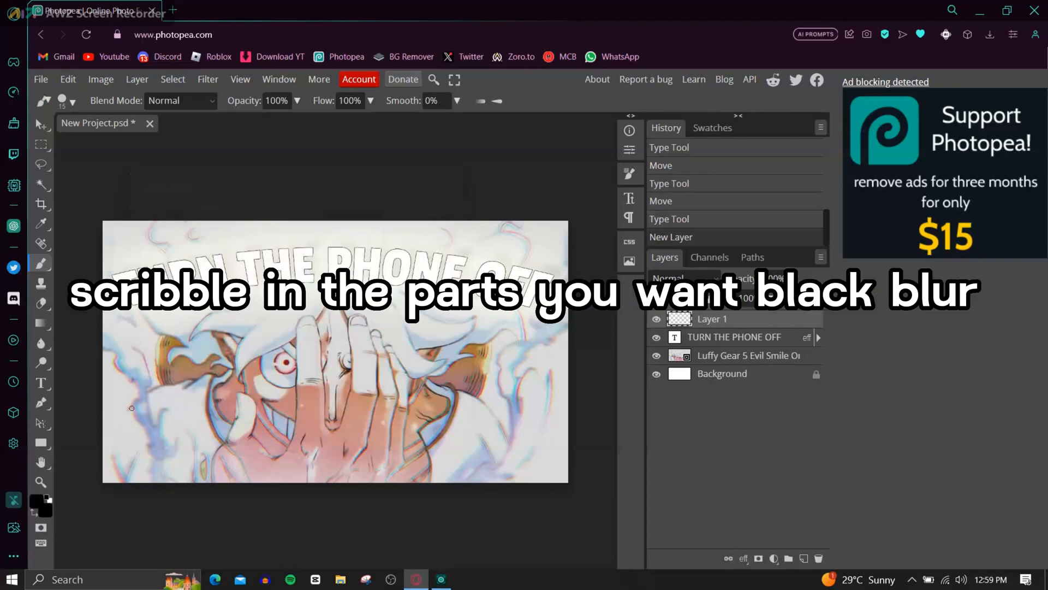
{"action": "left_click_drag", "start_coordinate": [108, 401], "coordinate": [144, 484]}
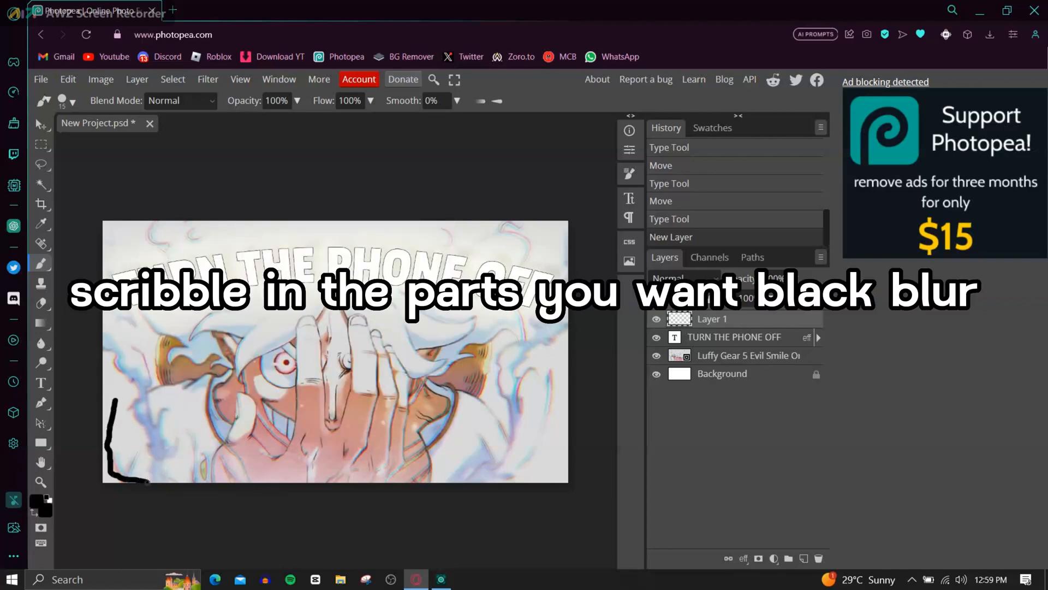
{"action": "left_click_drag", "start_coordinate": [120, 233], "coordinate": [561, 468]}
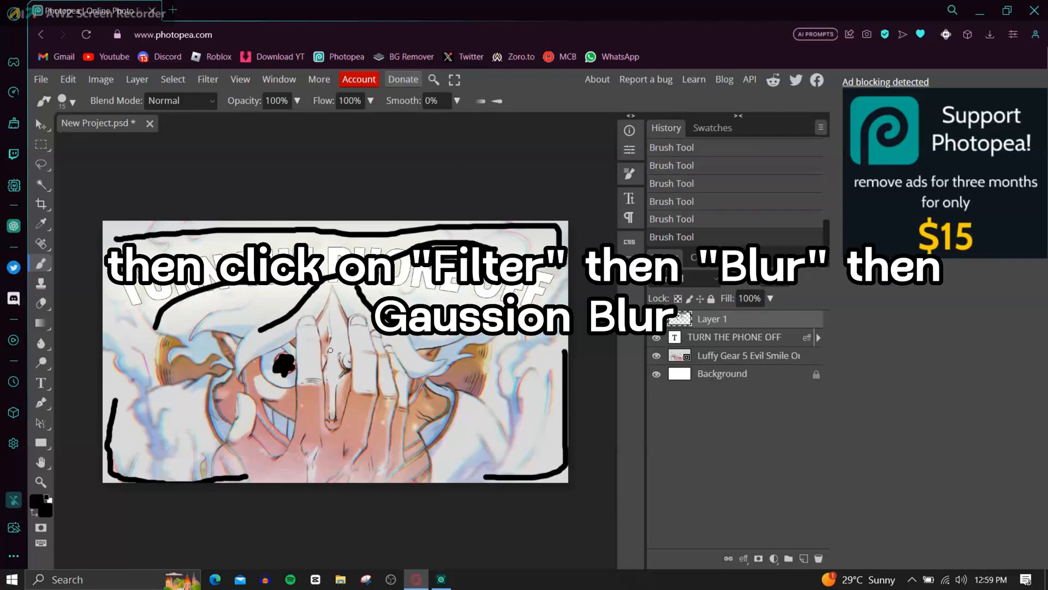
- Apply a Gaussian blur of about 79 px radius to soften the black scribbles into a vignette
{"action": "left_click", "coordinate": [207, 78]}
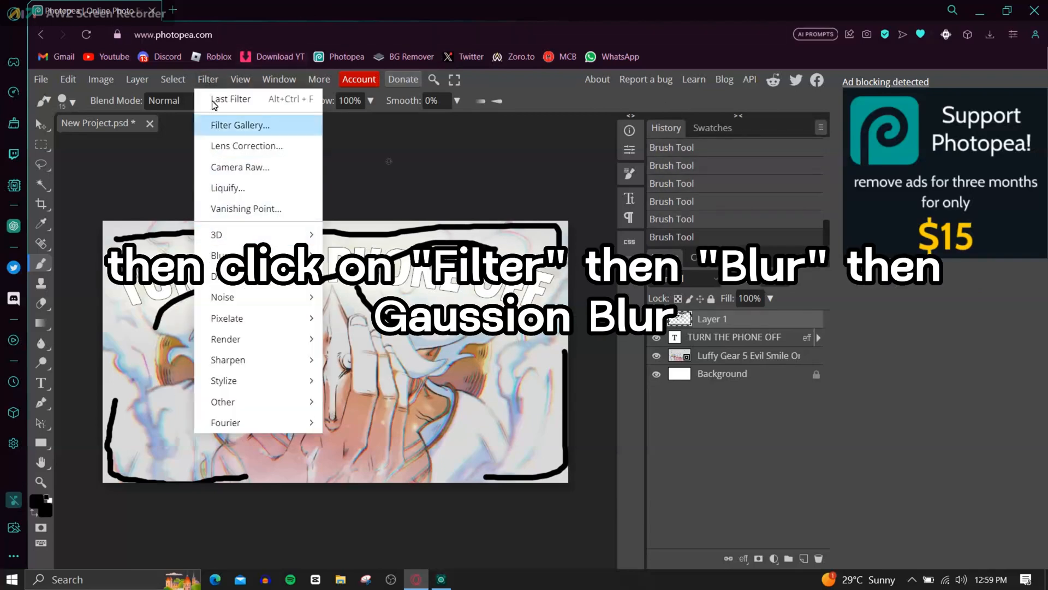
{"action": "mouse_move", "coordinate": [218, 256]}
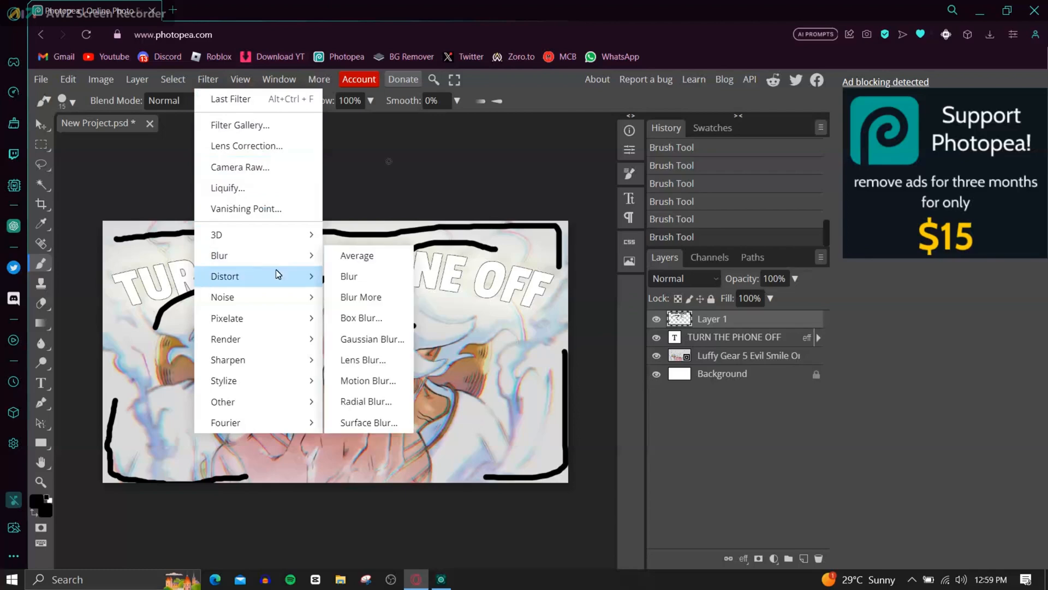
{"action": "left_click", "coordinate": [372, 338]}
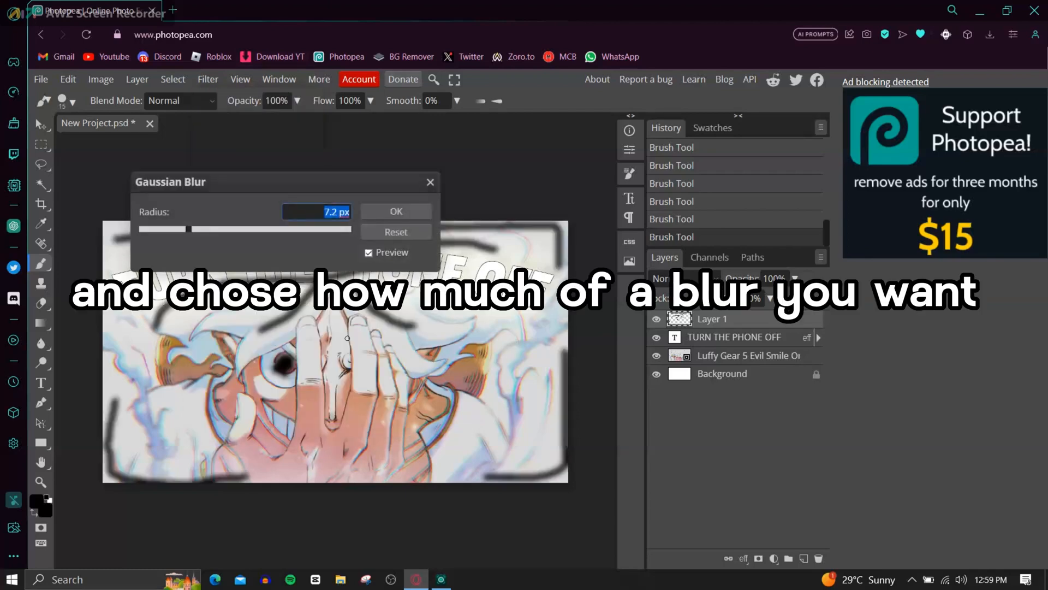
{"action": "left_click_drag", "start_coordinate": [170, 181], "coordinate": [521, 141]}
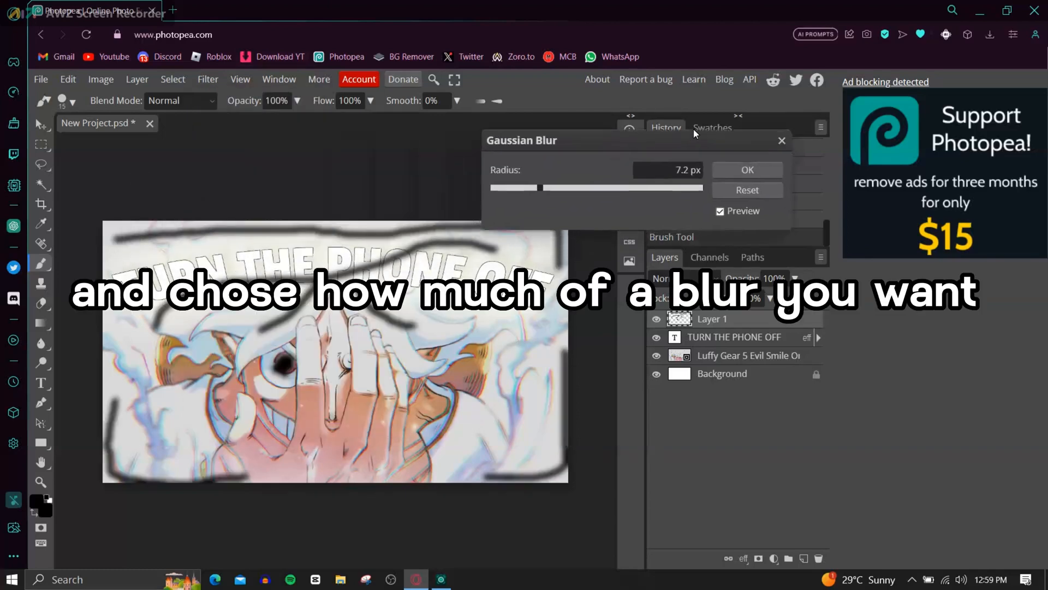
{"action": "left_click_drag", "start_coordinate": [514, 188], "coordinate": [571, 183]}
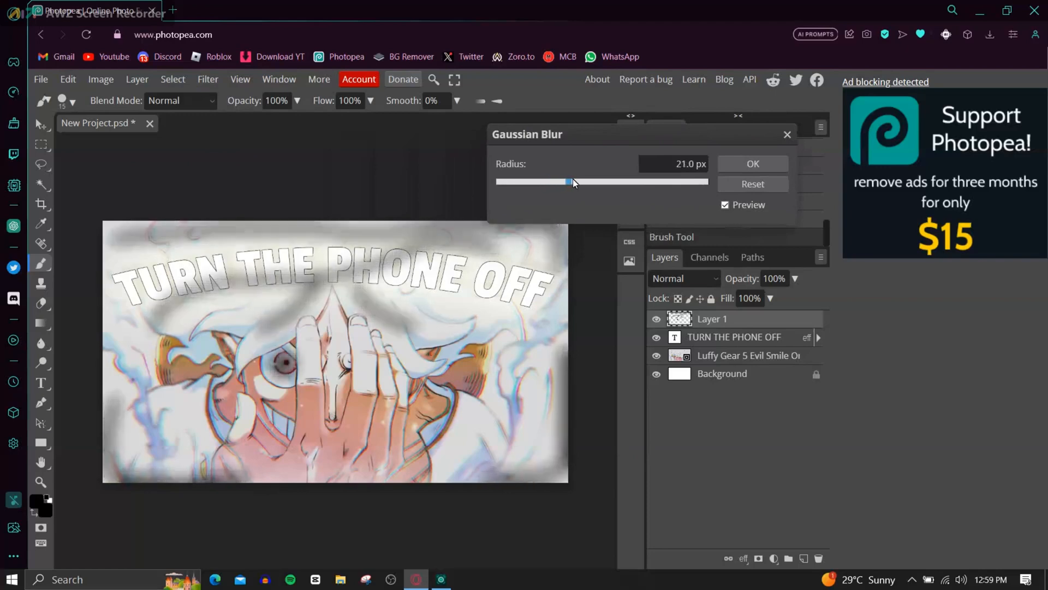
{"action": "left_click_drag", "start_coordinate": [571, 181], "coordinate": [600, 182]}
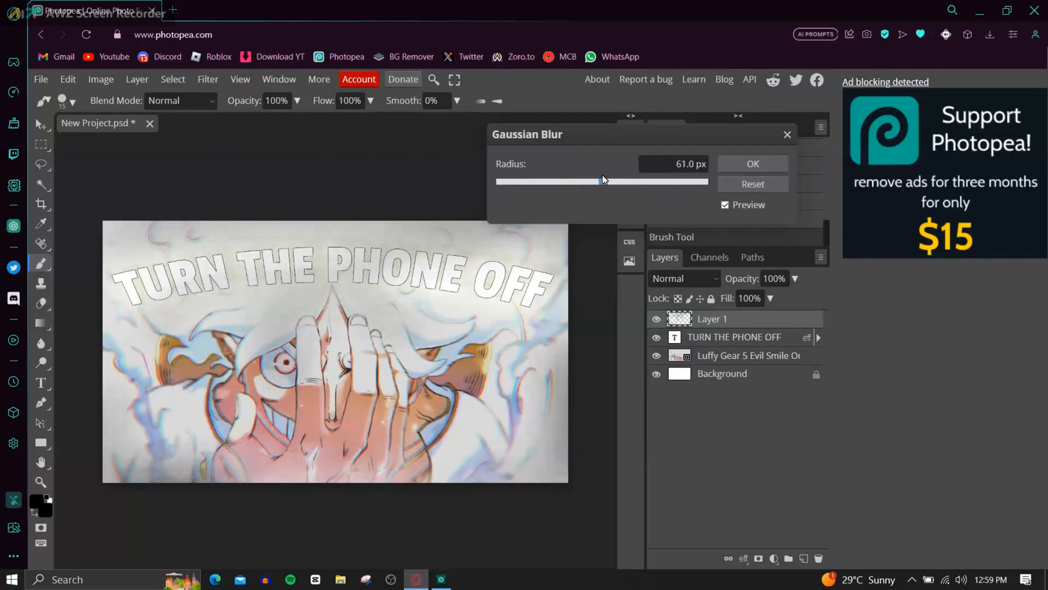
{"action": "left_click_drag", "start_coordinate": [599, 181], "coordinate": [586, 182]}
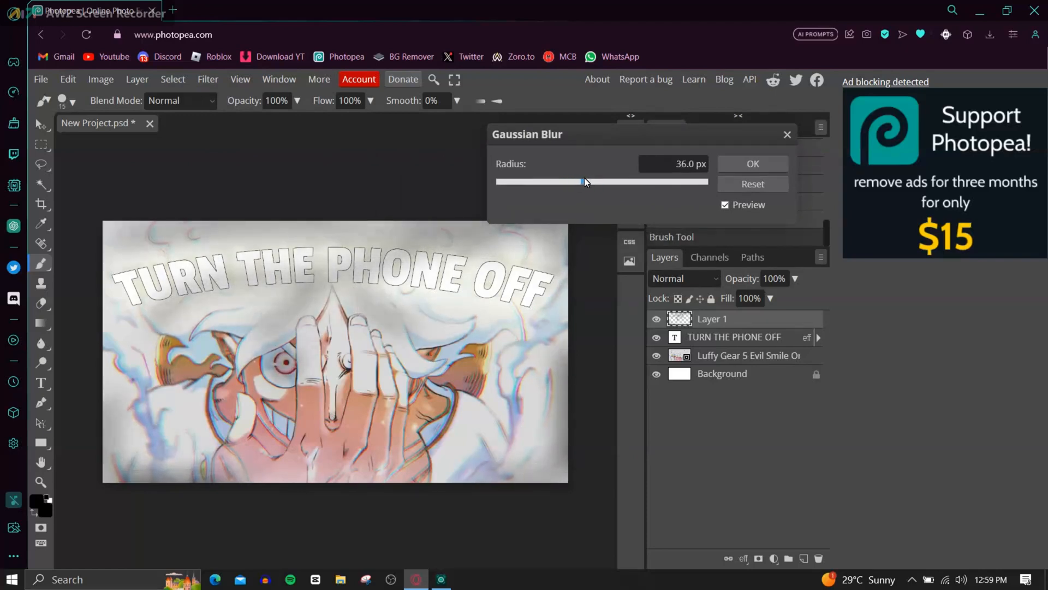
{"action": "left_click_drag", "start_coordinate": [584, 181], "coordinate": [598, 182]}
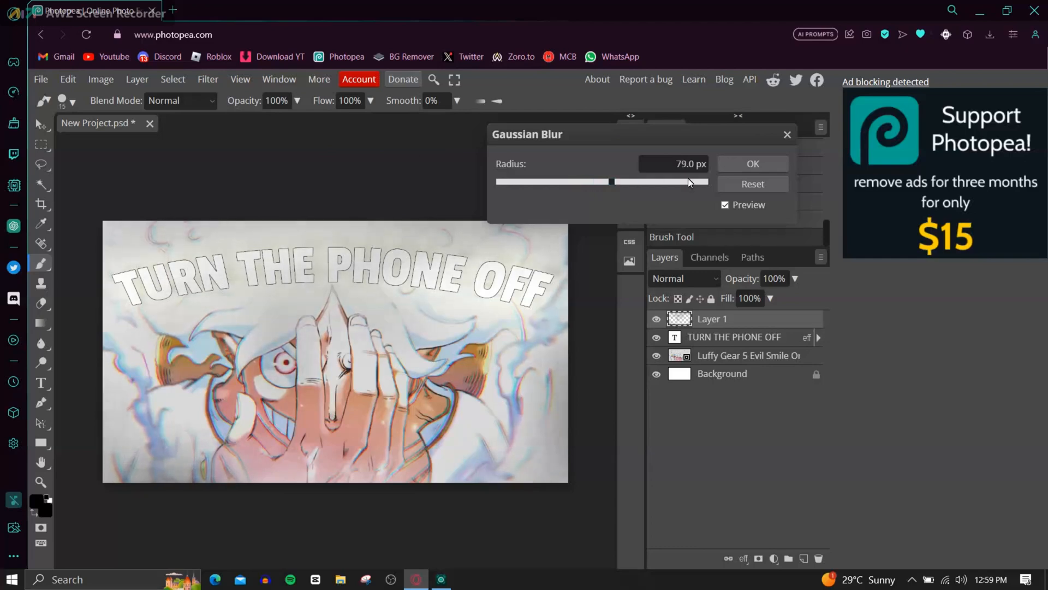
{"action": "left_click", "coordinate": [752, 164]}
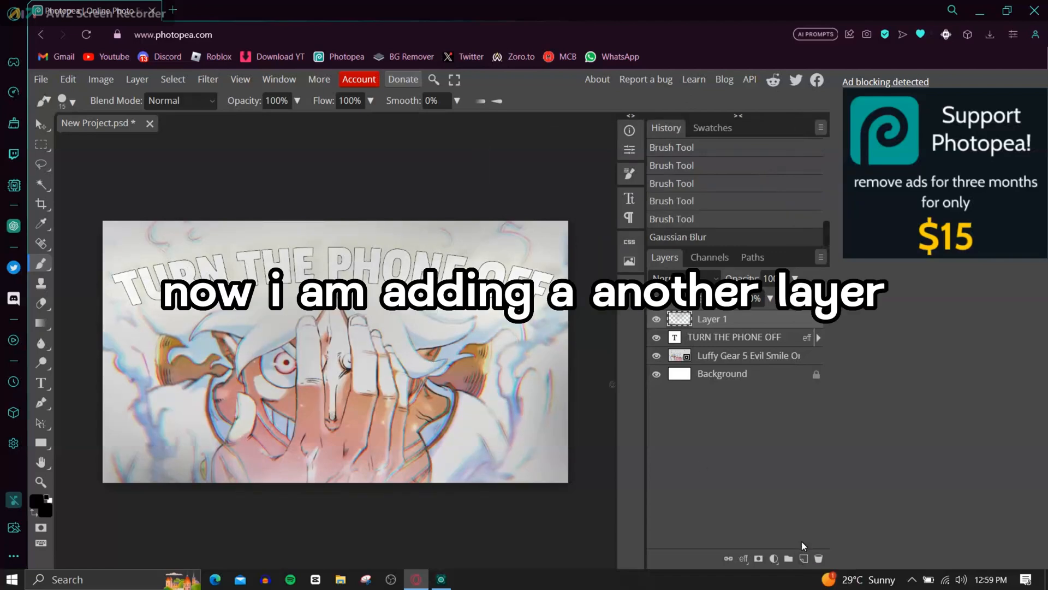
- Add an empty layer, set the foreground colour to white and paint white curves over the fingers and face
{"action": "left_click", "coordinate": [789, 558]}
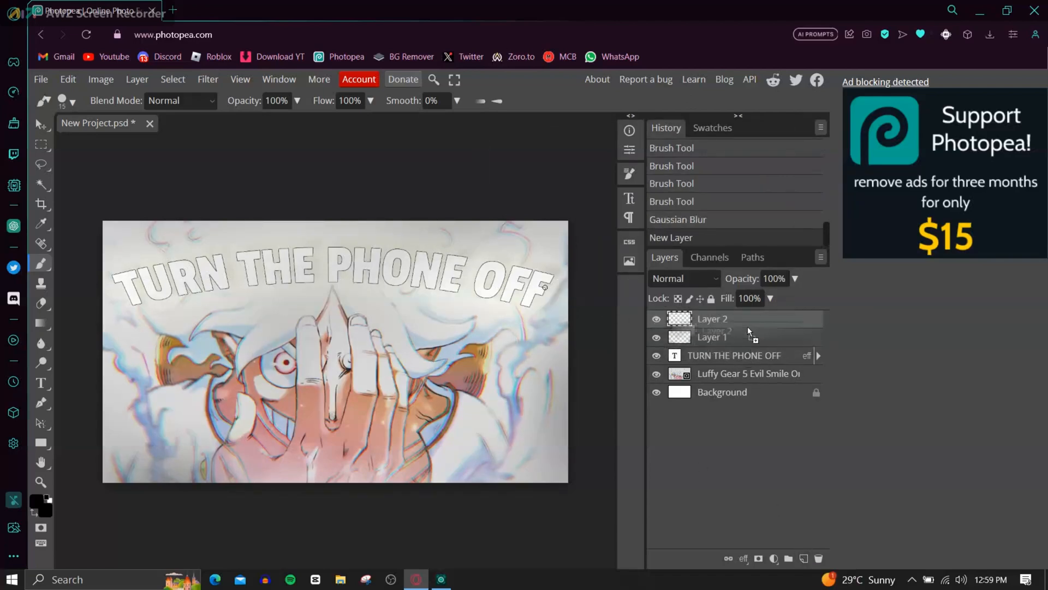
{"action": "left_click", "coordinate": [36, 500]}
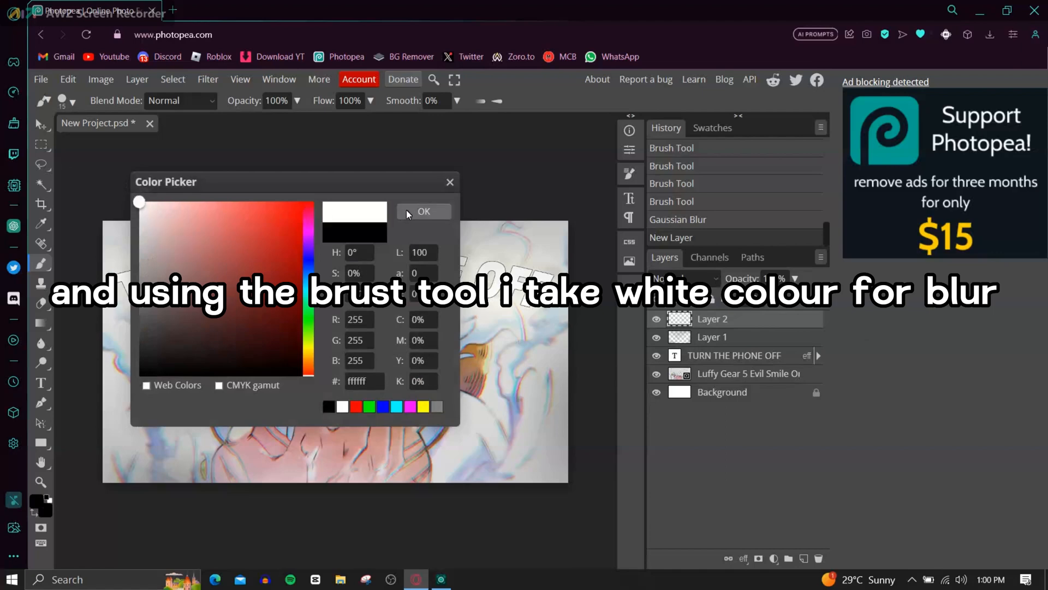
{"action": "left_click", "coordinate": [422, 211]}
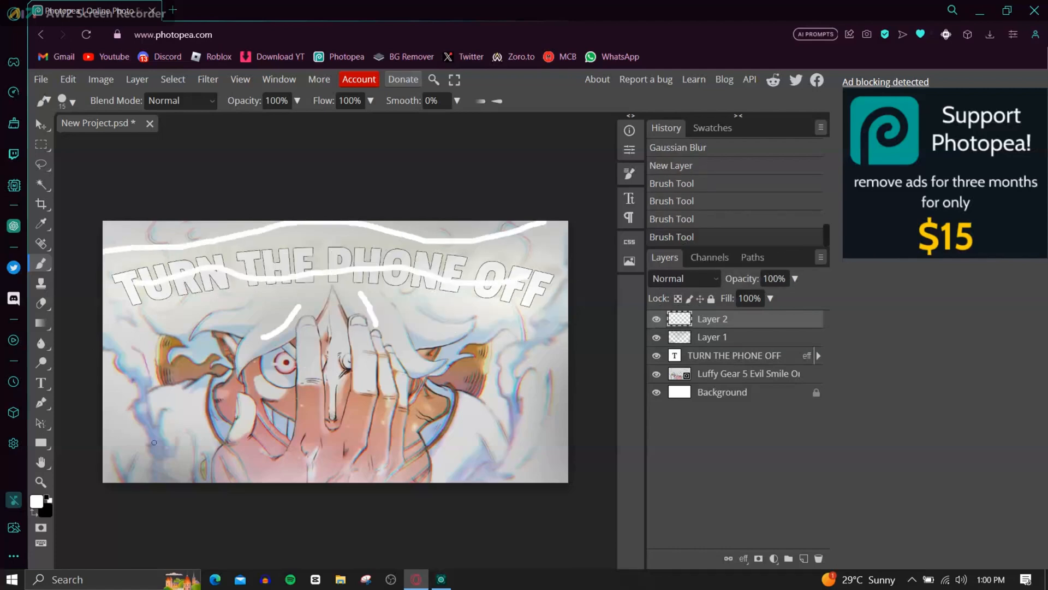
{"action": "left_click_drag", "start_coordinate": [311, 368], "coordinate": [311, 418]}
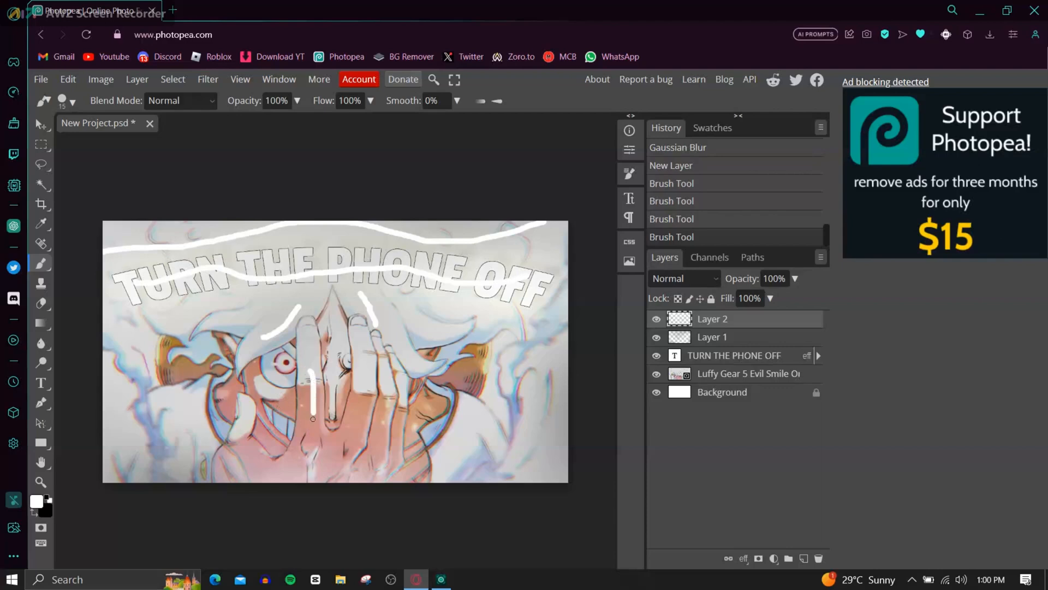
{"action": "left_click_drag", "start_coordinate": [314, 394], "coordinate": [337, 441]}
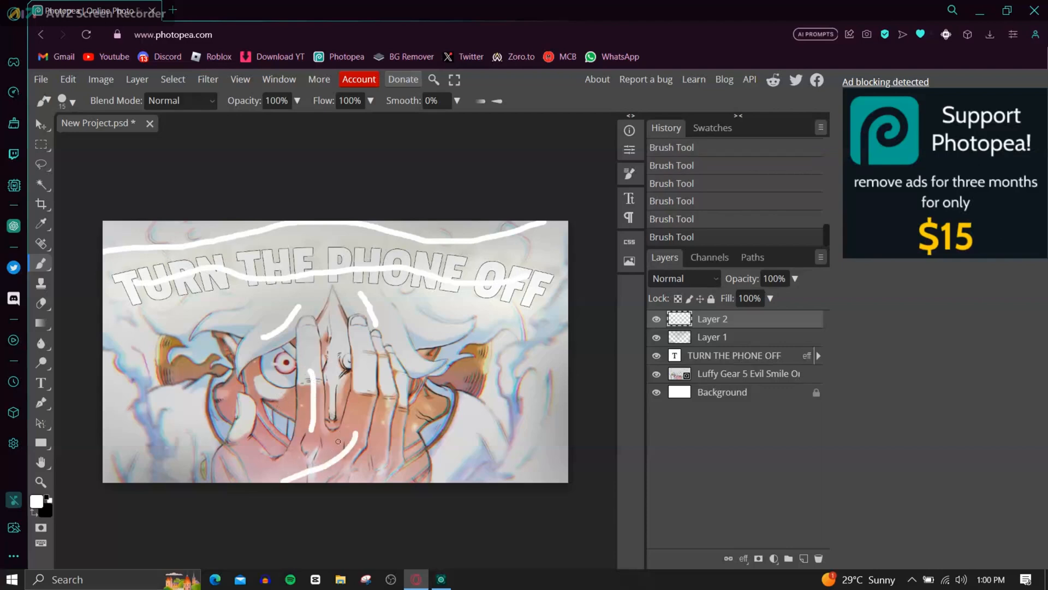
- Apply a Gaussian Blur of about 26 px to the white strokes for a soft glow
{"action": "left_click", "coordinate": [208, 79]}
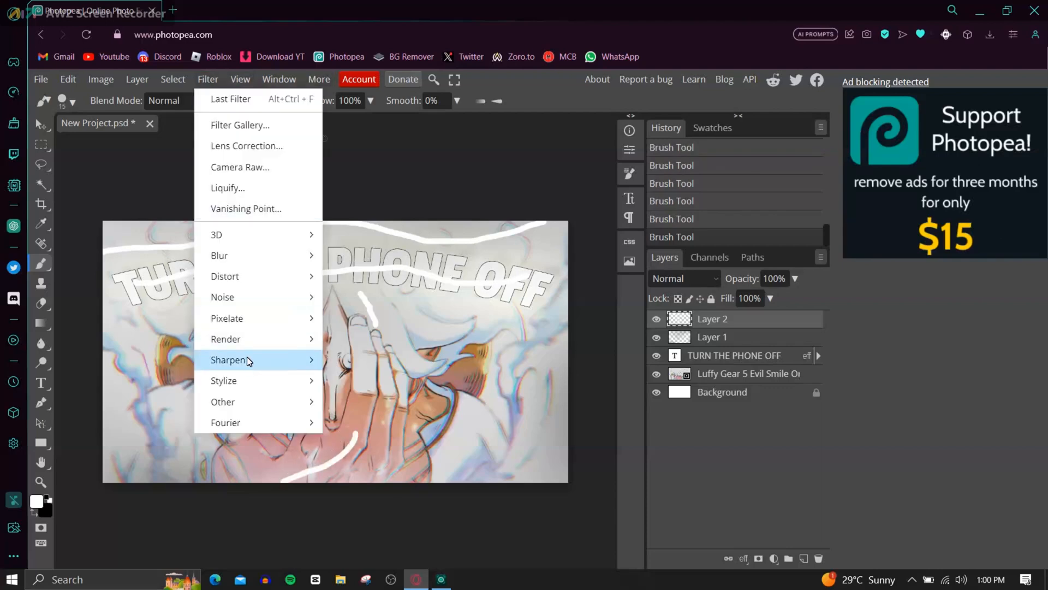
{"action": "mouse_move", "coordinate": [218, 255]}
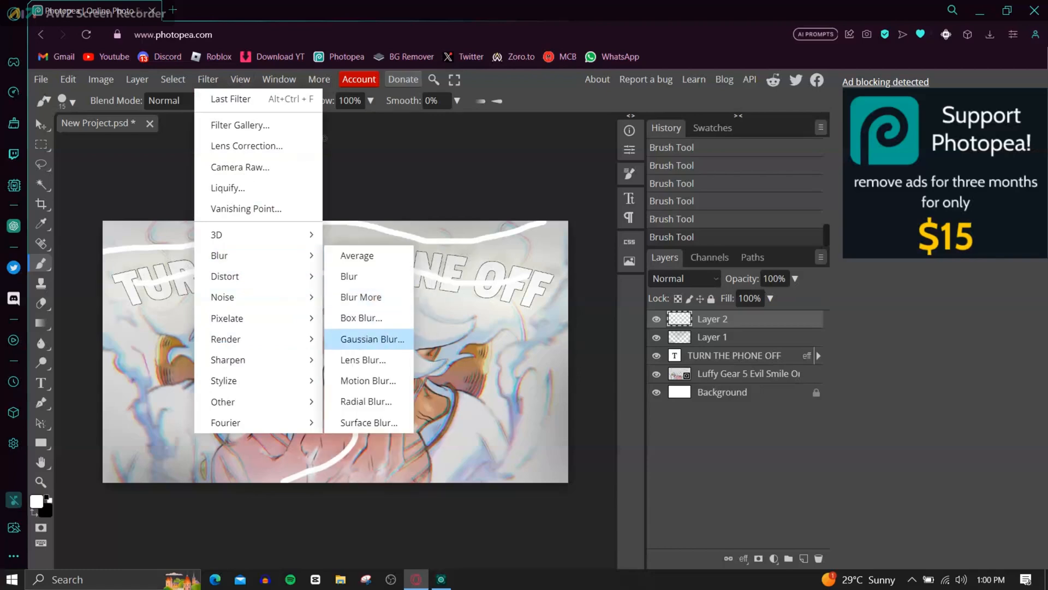
{"action": "left_click", "coordinate": [372, 339]}
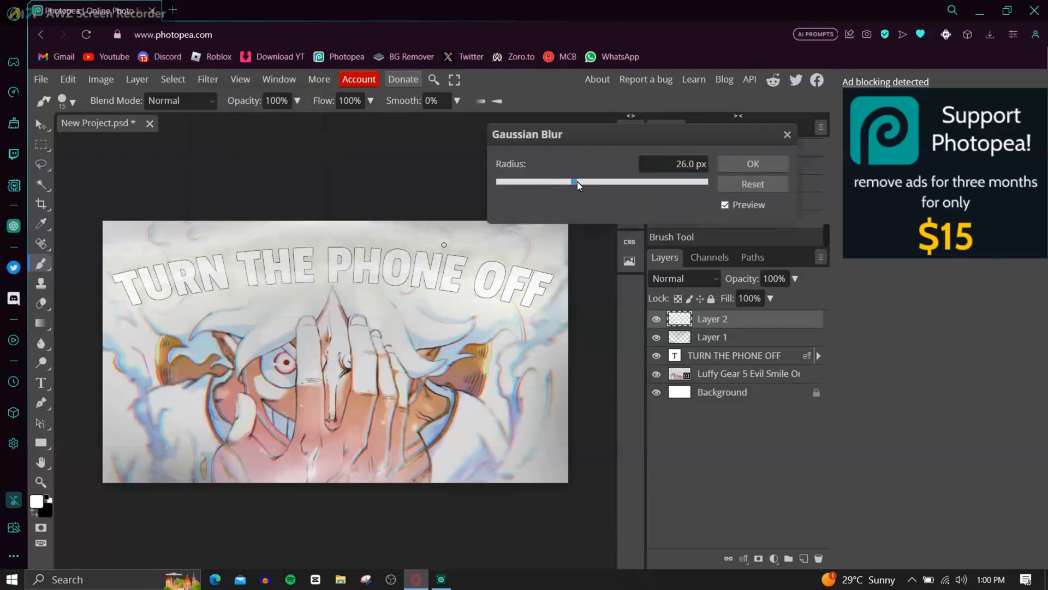
{"action": "left_click_drag", "start_coordinate": [573, 182], "coordinate": [580, 182]}
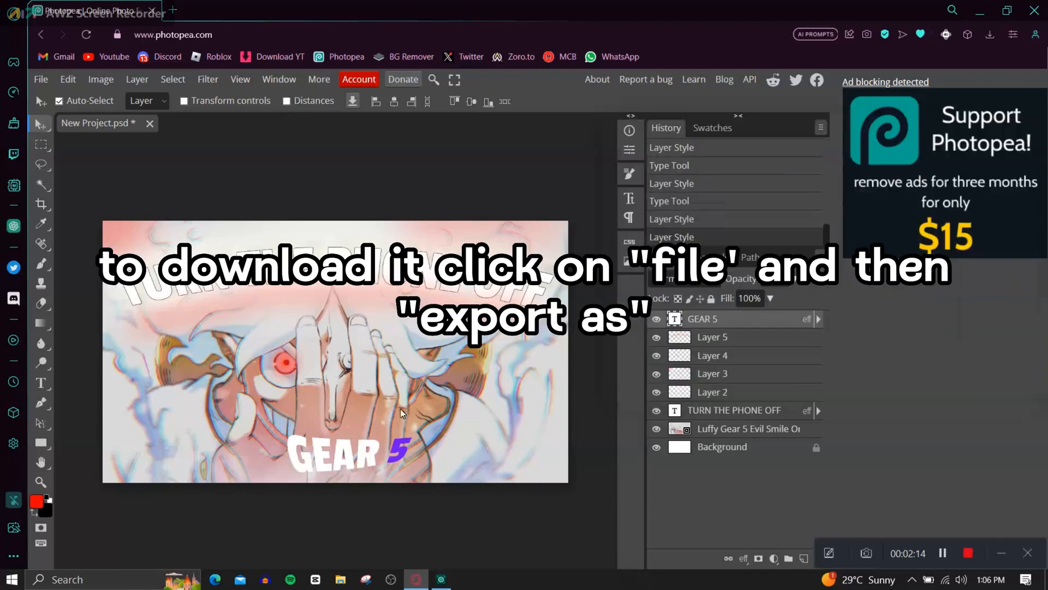
{"action": "mouse_move", "coordinate": [751, 531]}
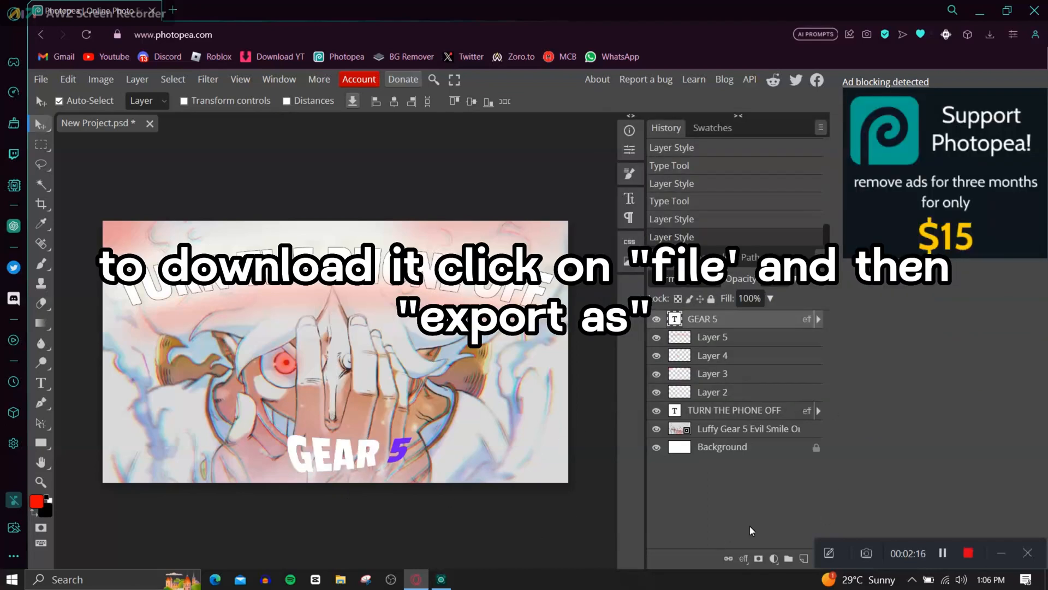
- Export the finished thumbnail as a 1280×720 PNG via File > Export As > PNG
{"action": "left_click", "coordinate": [41, 79]}
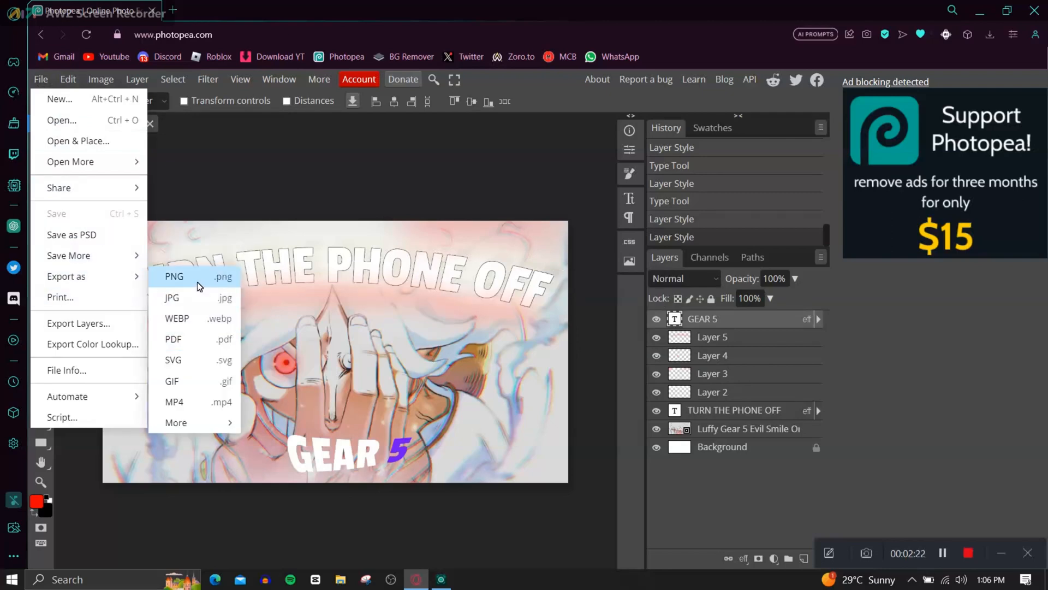
{"action": "left_click", "coordinate": [173, 276]}
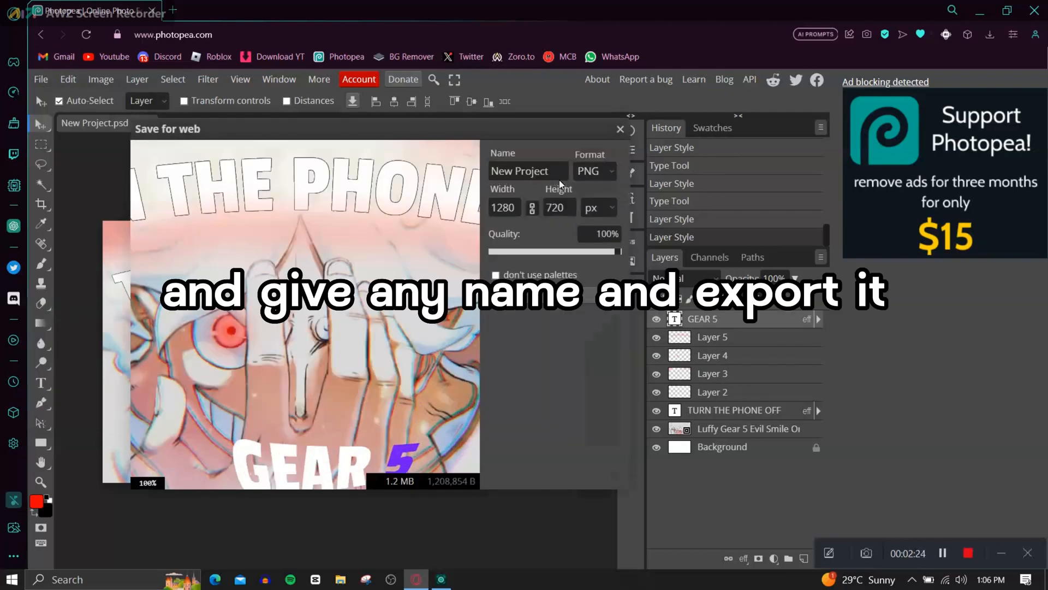
{"action": "type", "text": "Turn the p"}
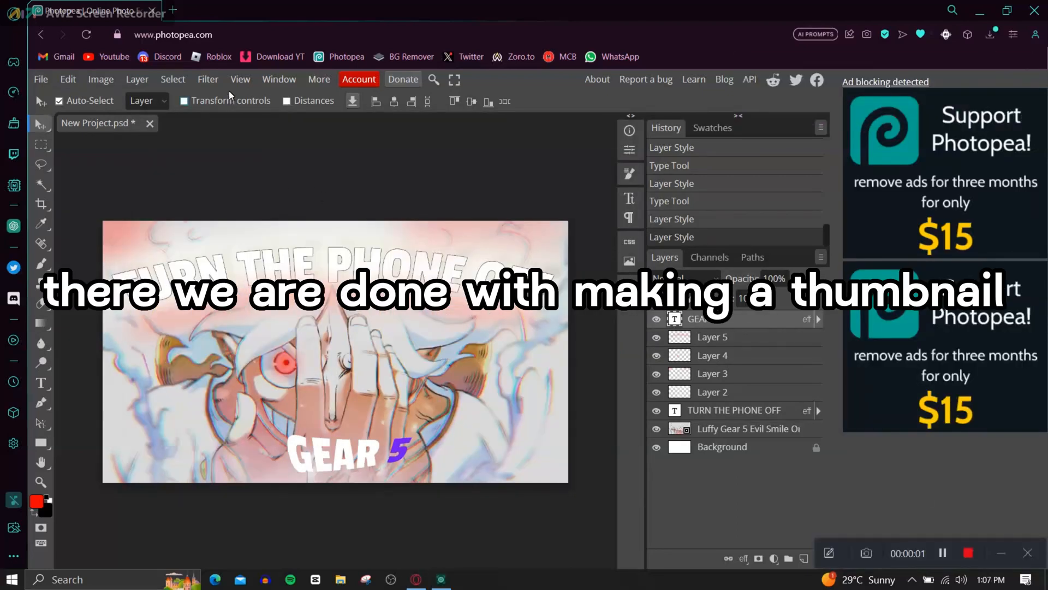
- Search Hii Twixtor for 'gear 5 raw', open the EP-1072 post and download the raw clip
{"action": "left_click", "coordinate": [172, 10]}
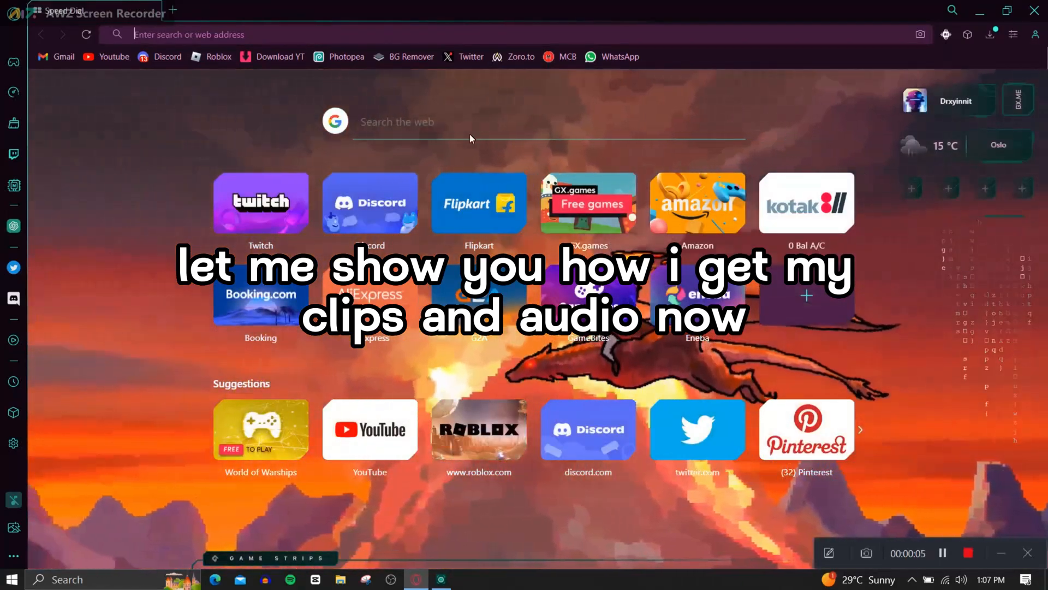
{"action": "type", "text": "hii twixt"}
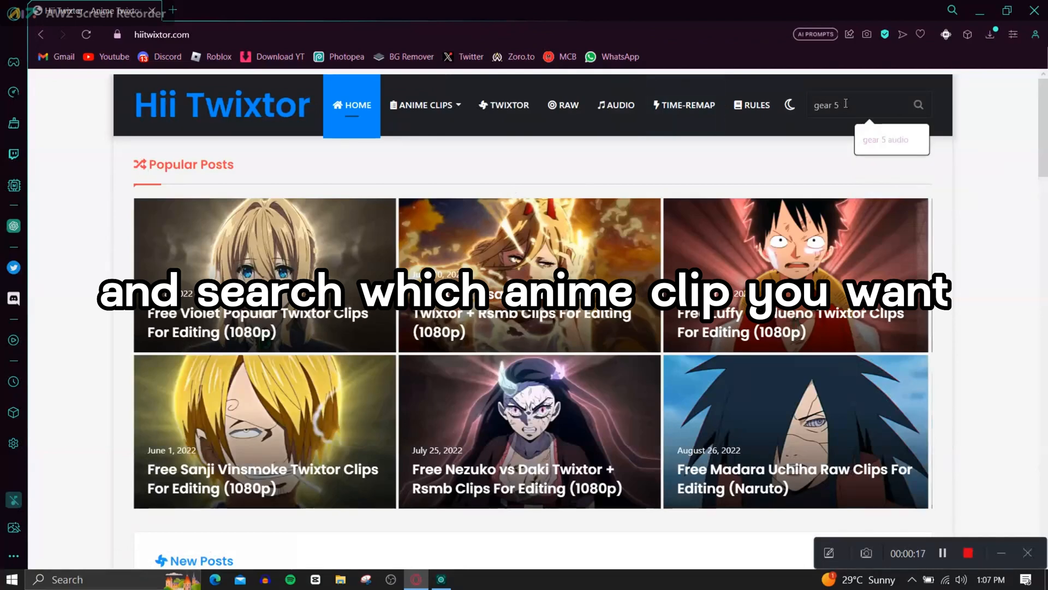
{"action": "type", "text": "raw"}
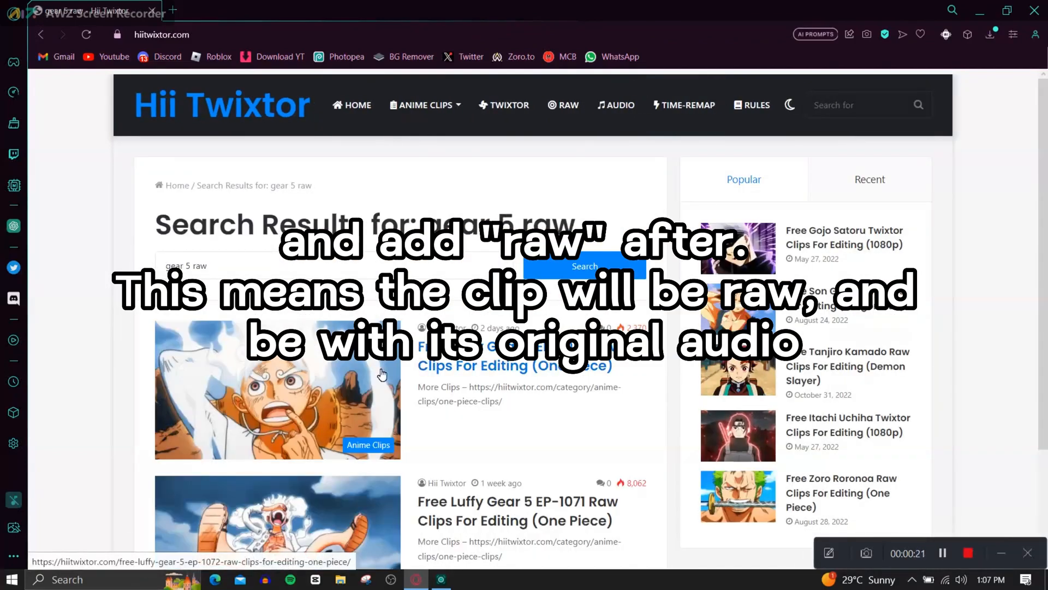
{"action": "scroll", "scroll_direction": "down", "scroll_amount": 3}
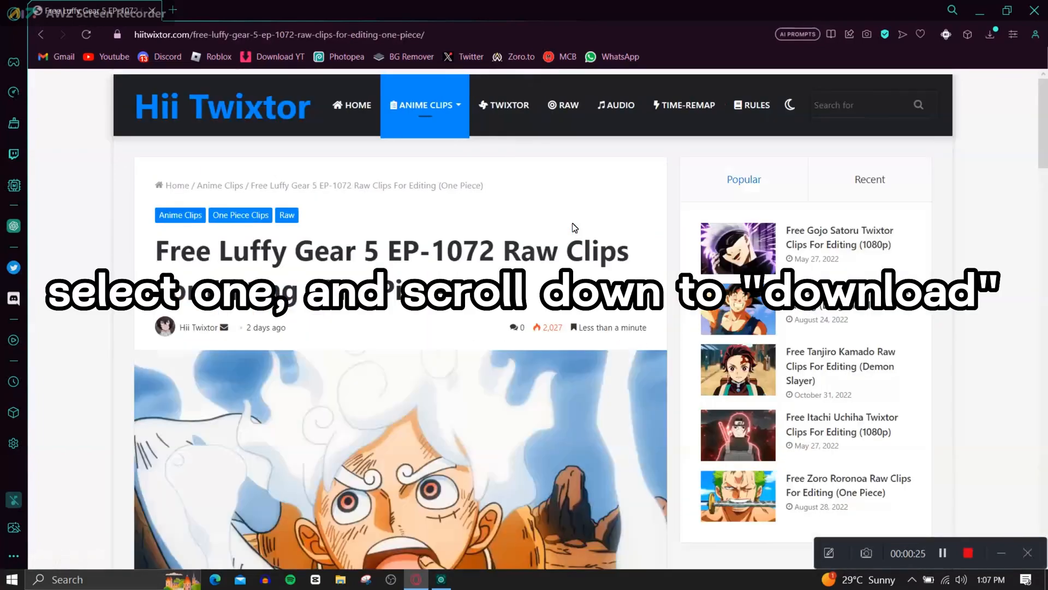
{"action": "scroll", "scroll_direction": "down", "scroll_amount": 3}
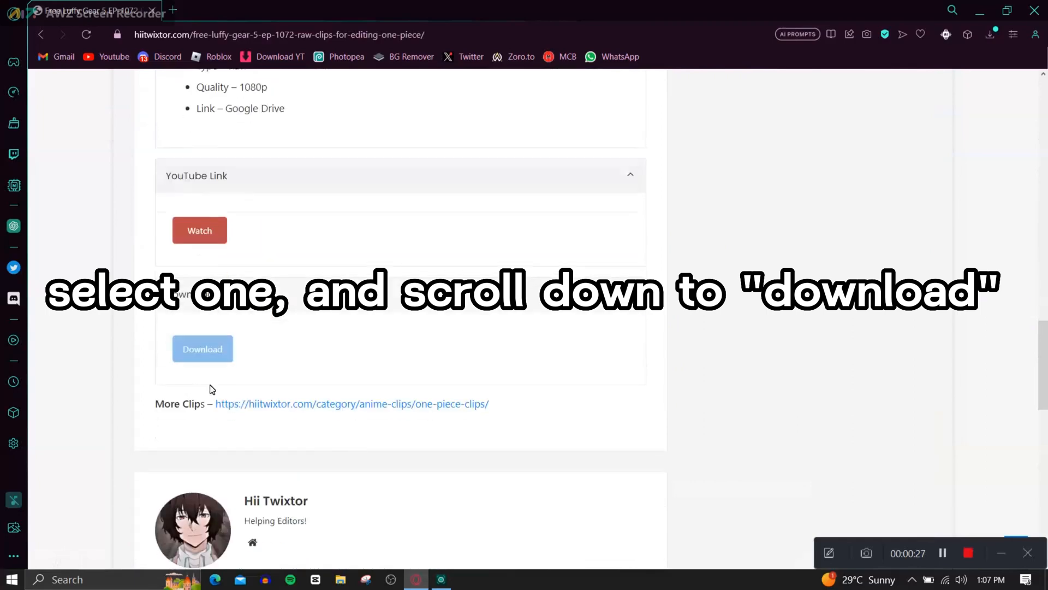
{"action": "left_click", "coordinate": [203, 349]}
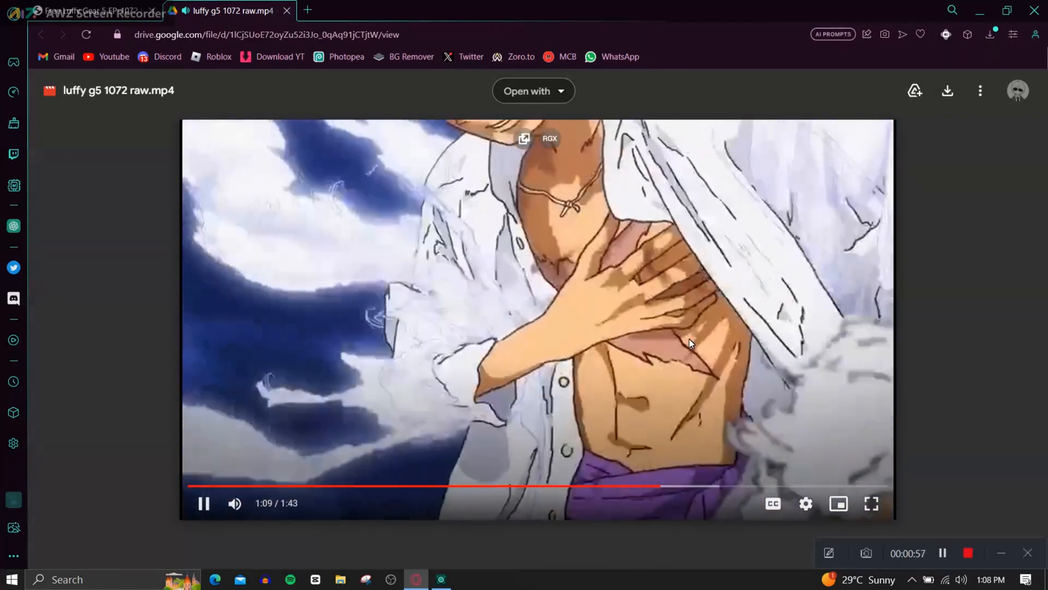
- Search YouTube for 'gear 5 4k' and send the video link to the ssyoutube downloader
{"action": "left_click", "coordinate": [94, 10]}
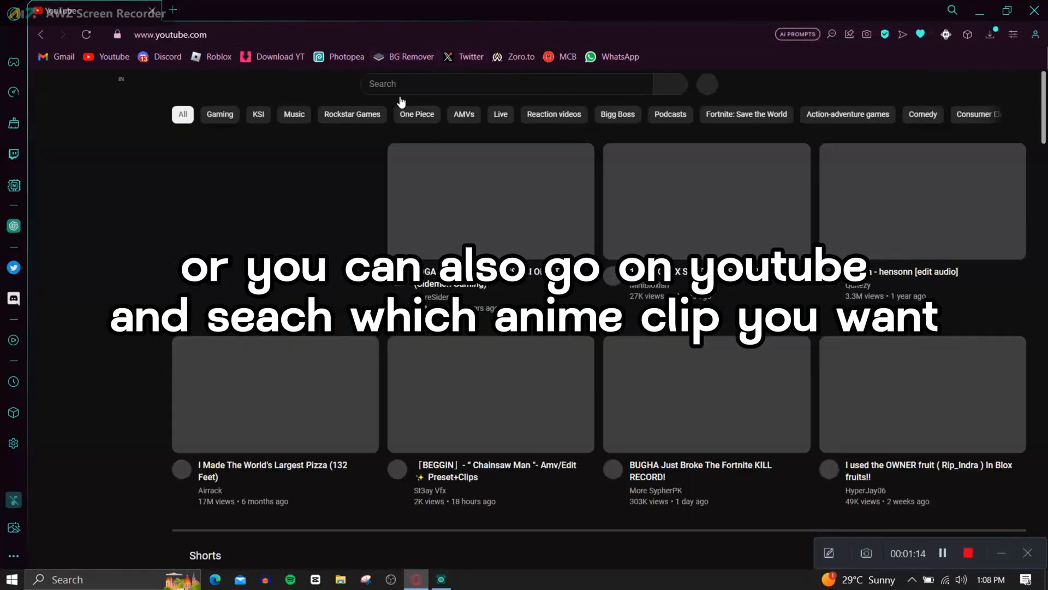
{"action": "type", "text": "gear 5 4k"}
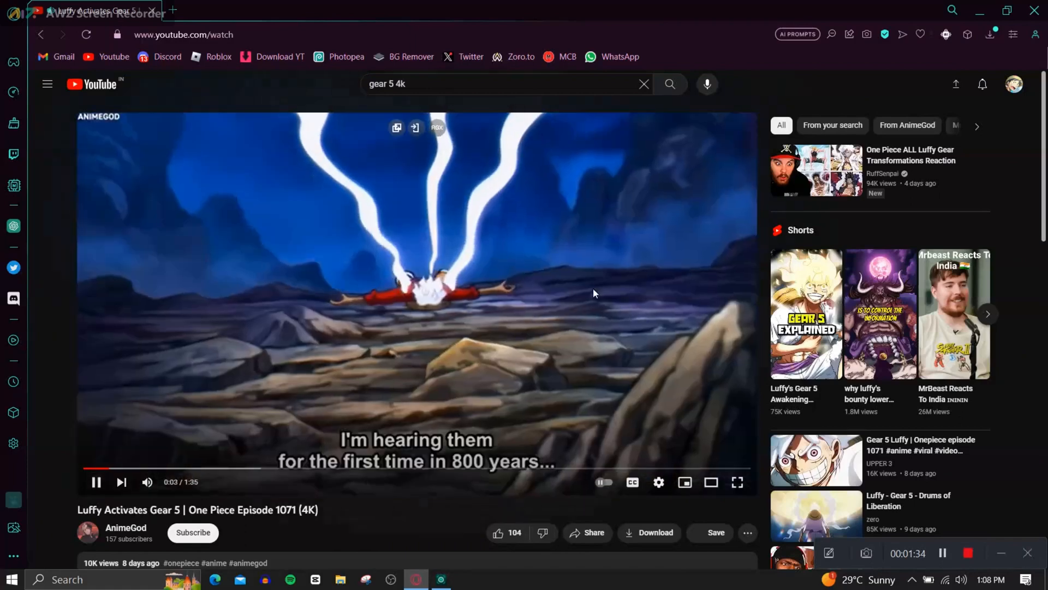
{"action": "left_click", "coordinate": [220, 33]}
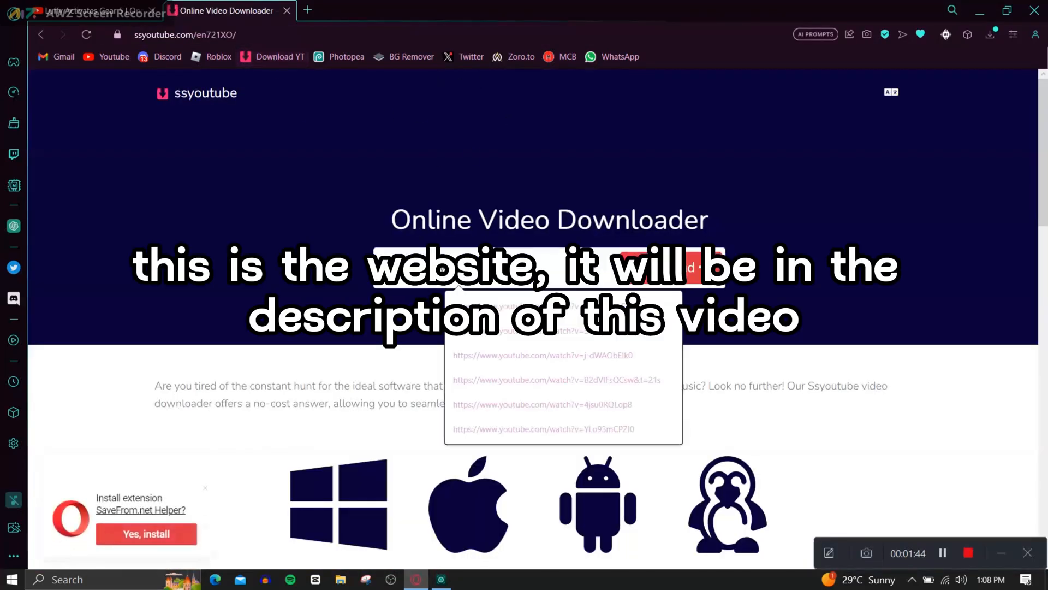
{"action": "left_click", "coordinate": [669, 88]}
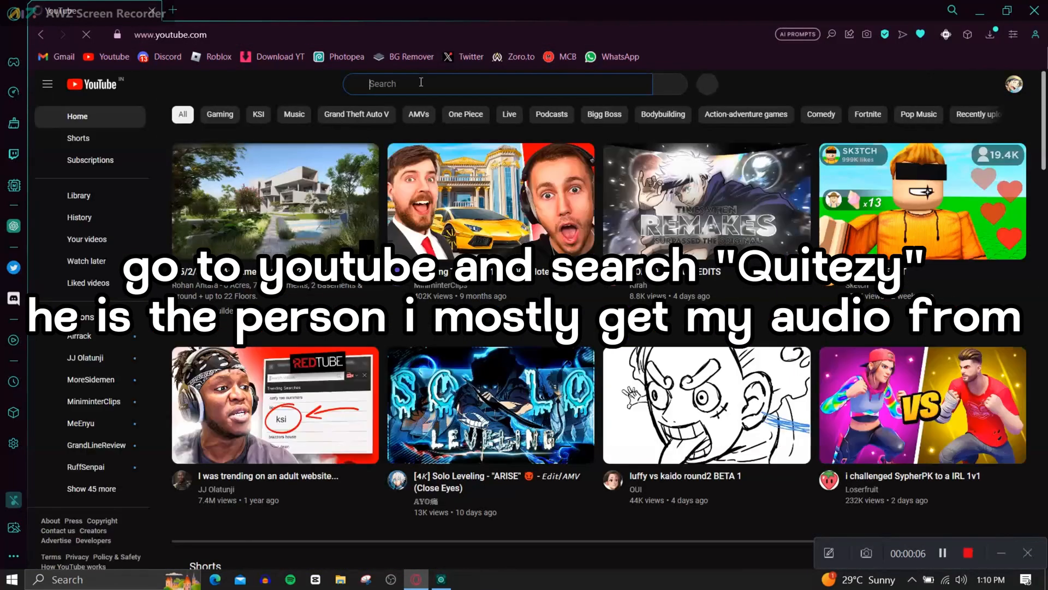
- Search 'quitezy' on YouTube, list the channel's videos and open one audio edit
{"action": "type", "text": "quitezy"}
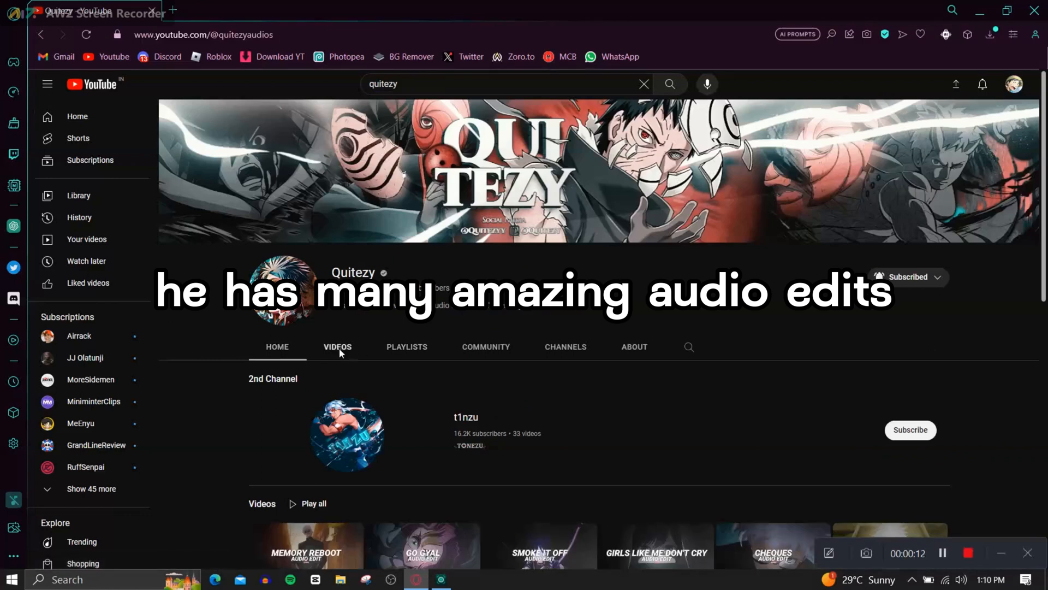
{"action": "left_click", "coordinate": [338, 346]}
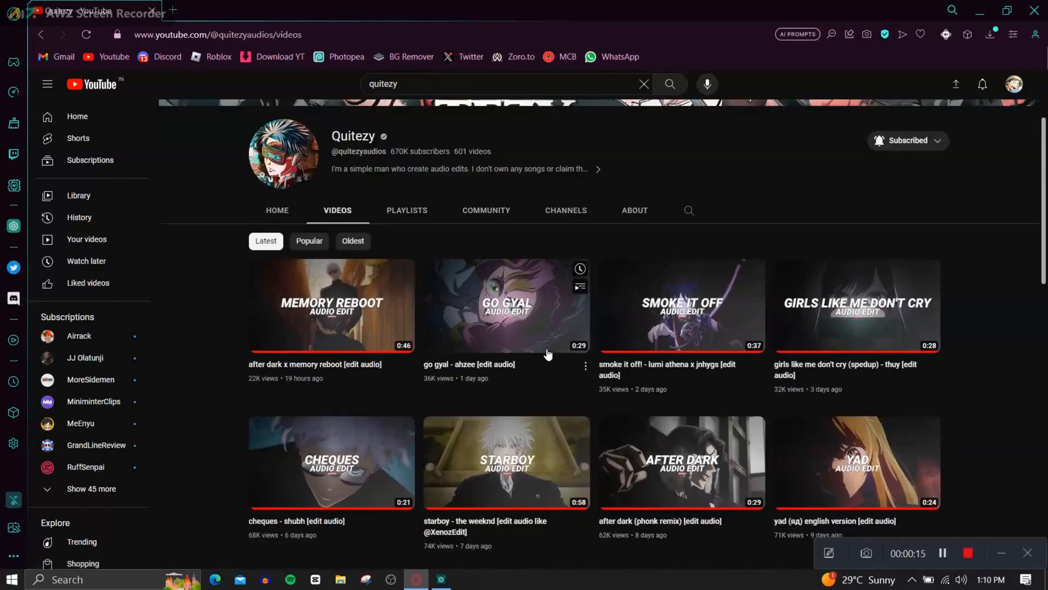
{"action": "left_click", "coordinate": [856, 460]}
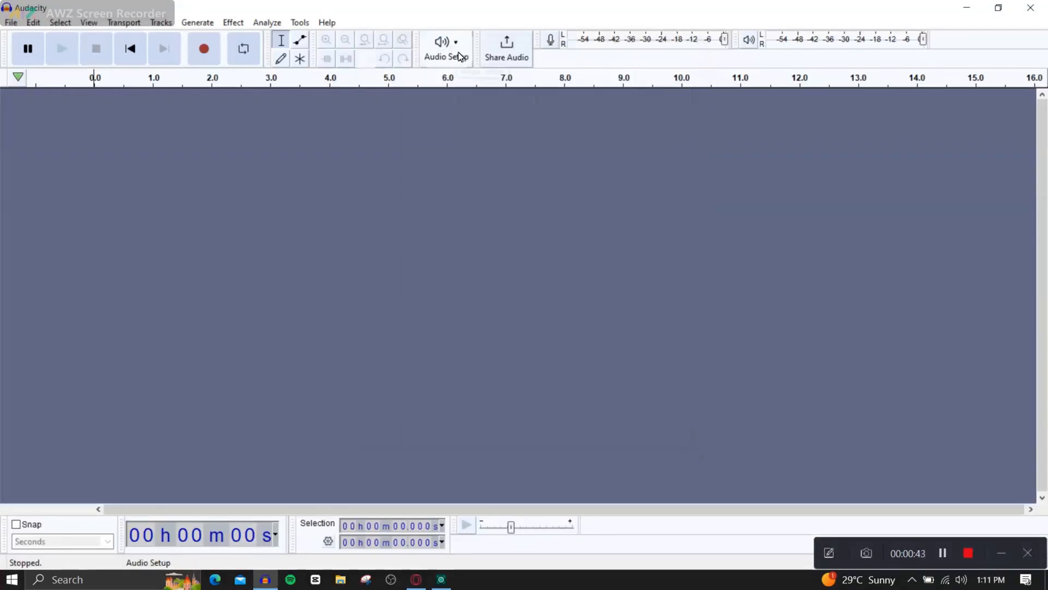
- Bring up Audacity's Audio Setup to choose the Realtek headphones loopback recording device
{"action": "left_click", "coordinate": [444, 48]}
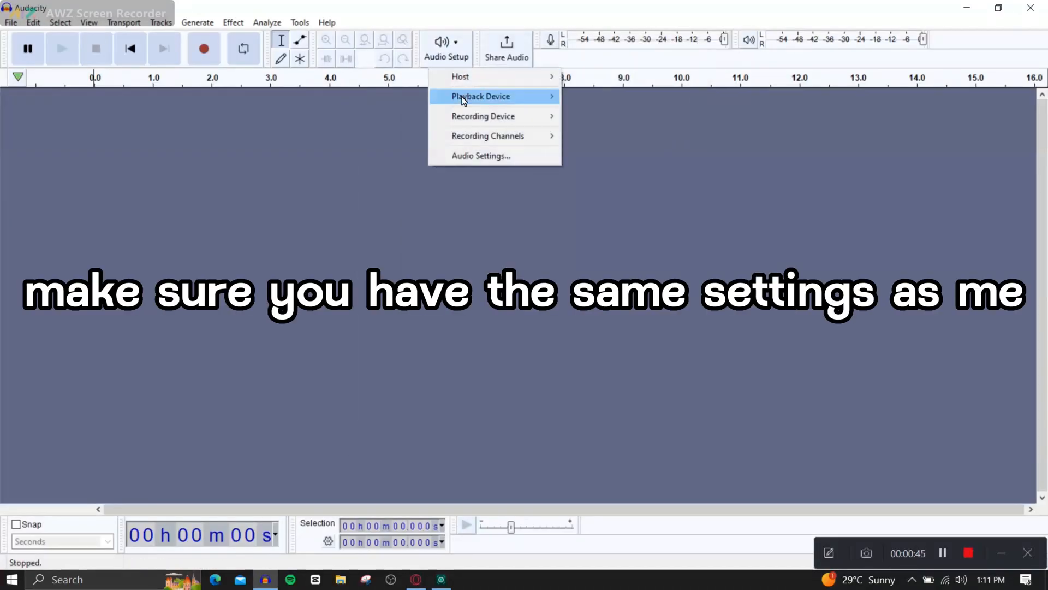
{"action": "mouse_move", "coordinate": [460, 76]}
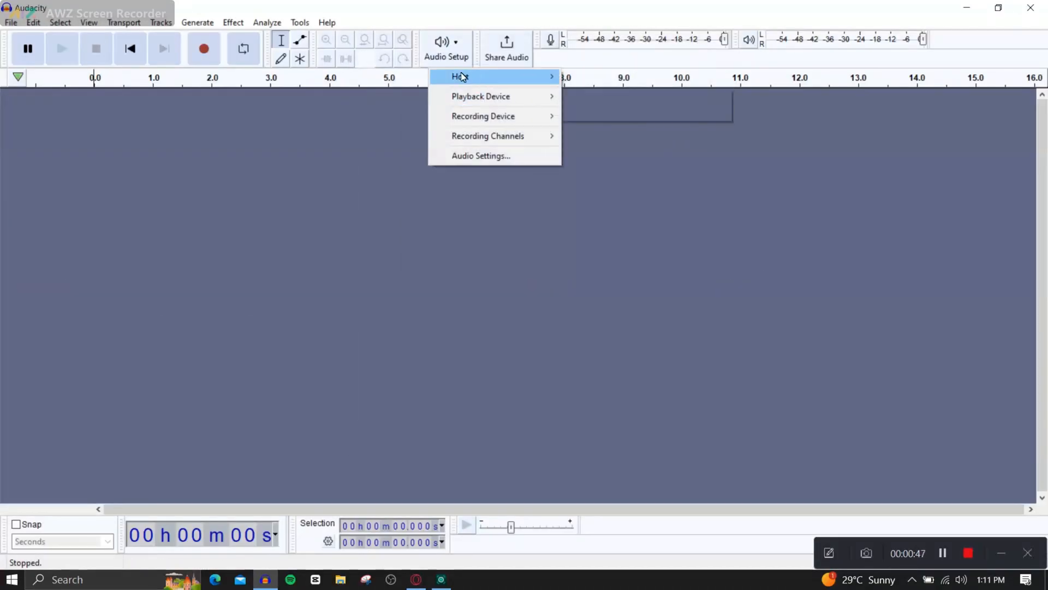
{"action": "mouse_move", "coordinate": [480, 96]}
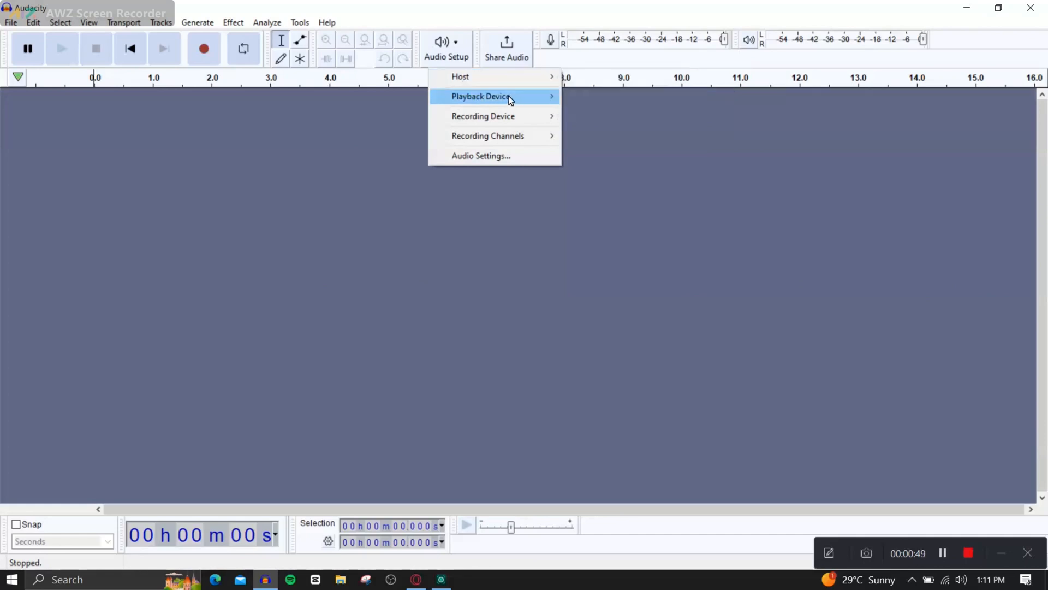
{"action": "mouse_move", "coordinate": [483, 115]}
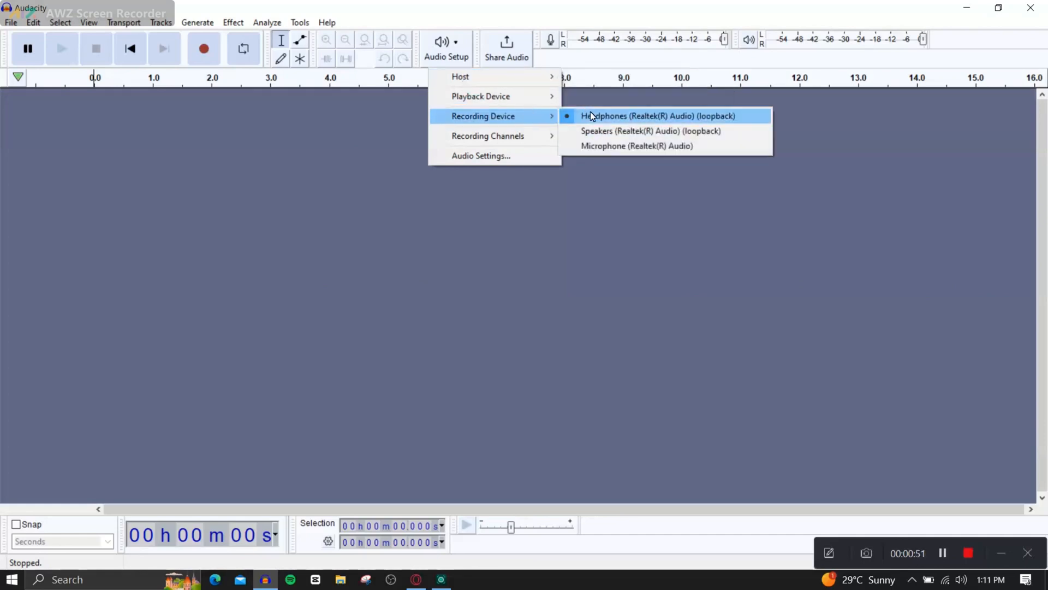
{"action": "mouse_move", "coordinate": [488, 135]}
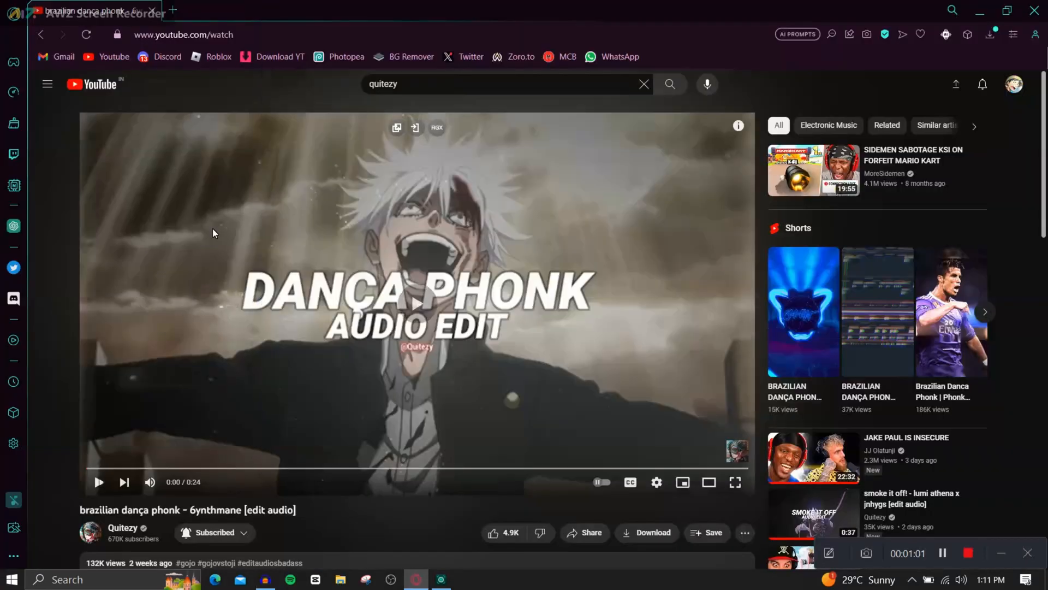
- Record about 25 seconds of the dança phonk edit from YouTube, pause, then export the audio
{"action": "left_click", "coordinate": [264, 579]}
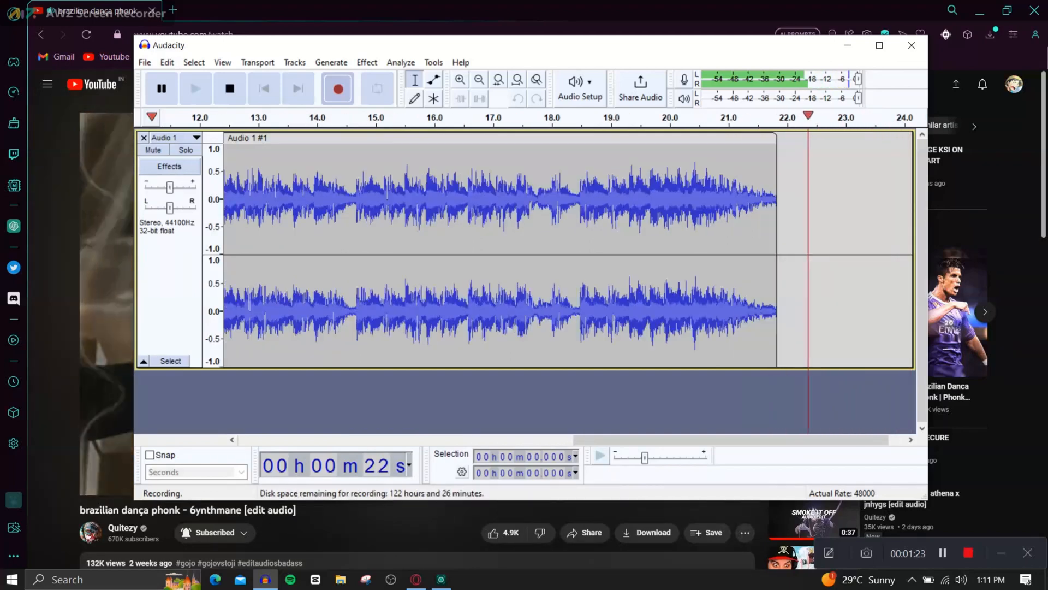
{"action": "left_click", "coordinate": [160, 89]}
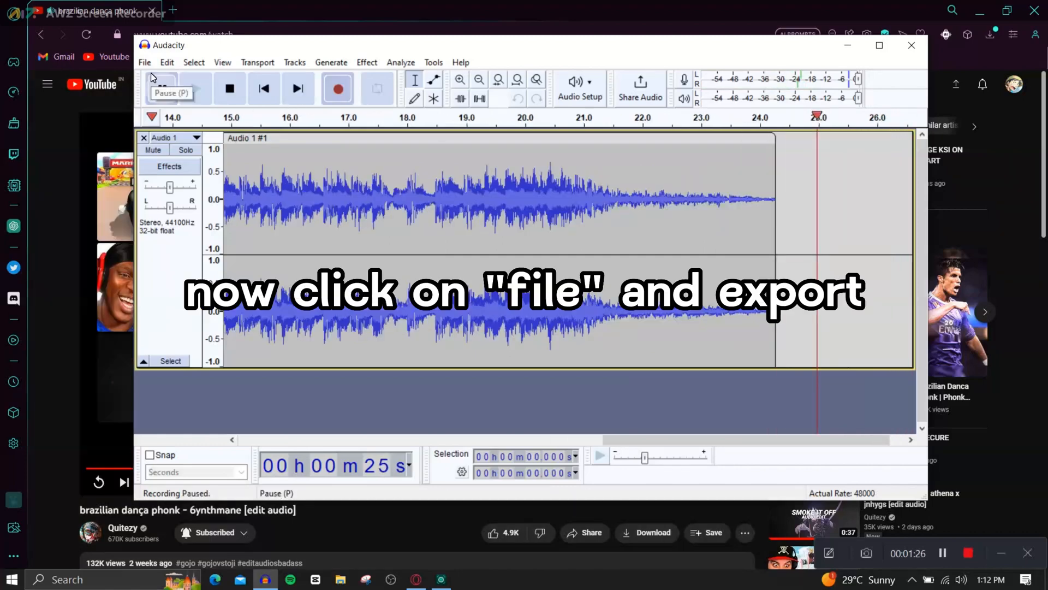
{"action": "left_click", "coordinate": [144, 63]}
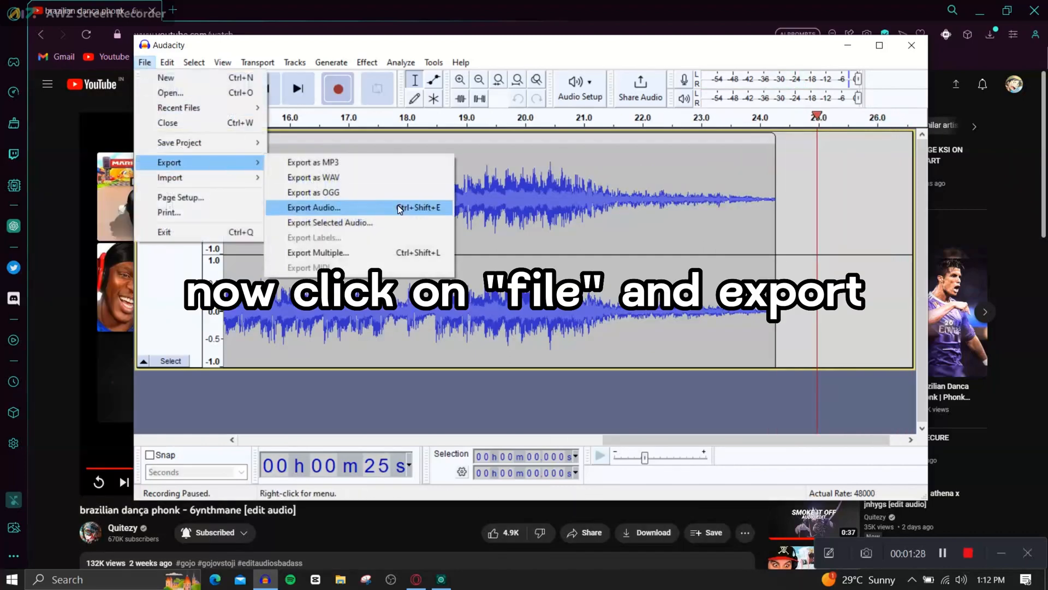
{"action": "left_click", "coordinate": [313, 208]}
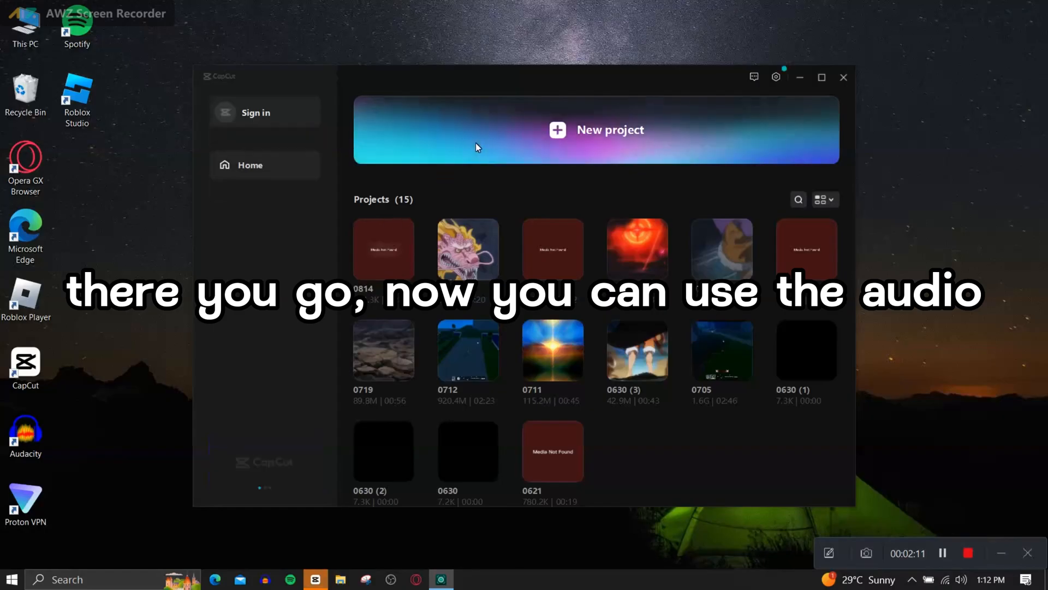
- Create a new CapCut project, import danca phonk.wav and place it on the timeline
{"action": "left_click", "coordinate": [595, 129]}
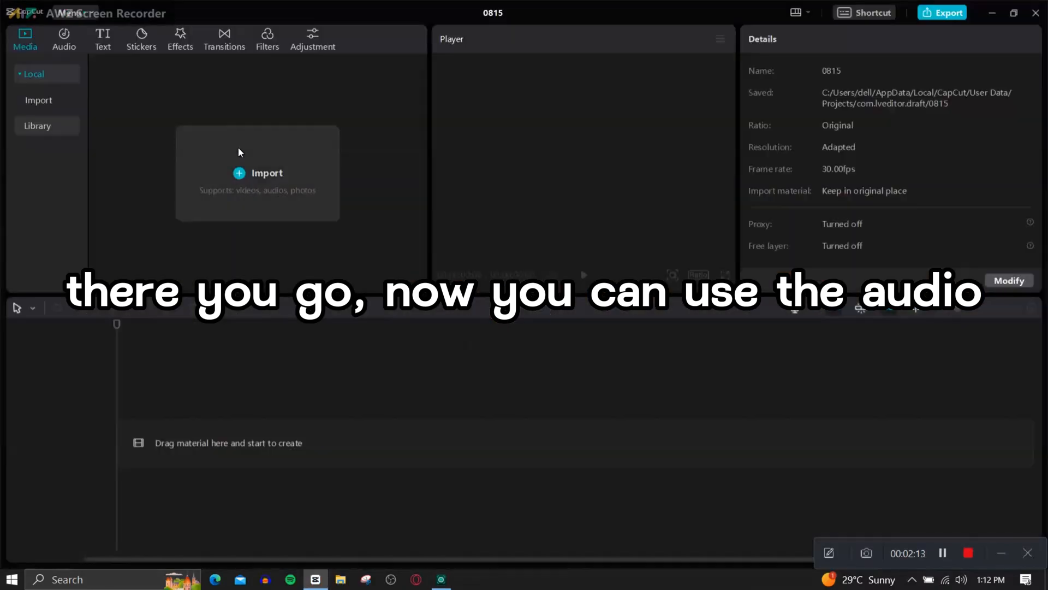
{"action": "left_click", "coordinate": [138, 138]}
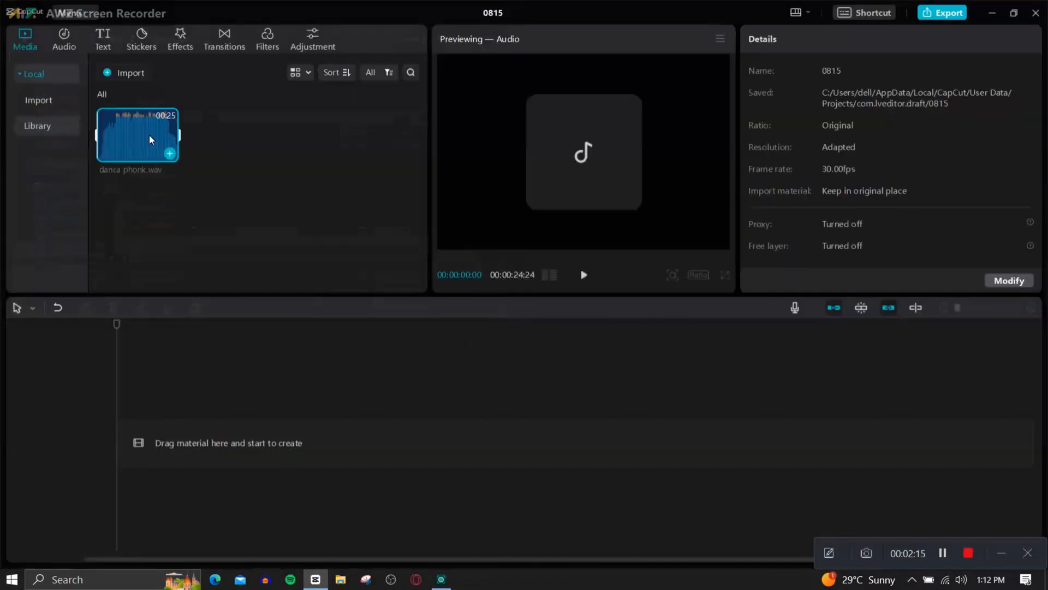
{"action": "left_click_drag", "start_coordinate": [137, 137], "coordinate": [268, 487]}
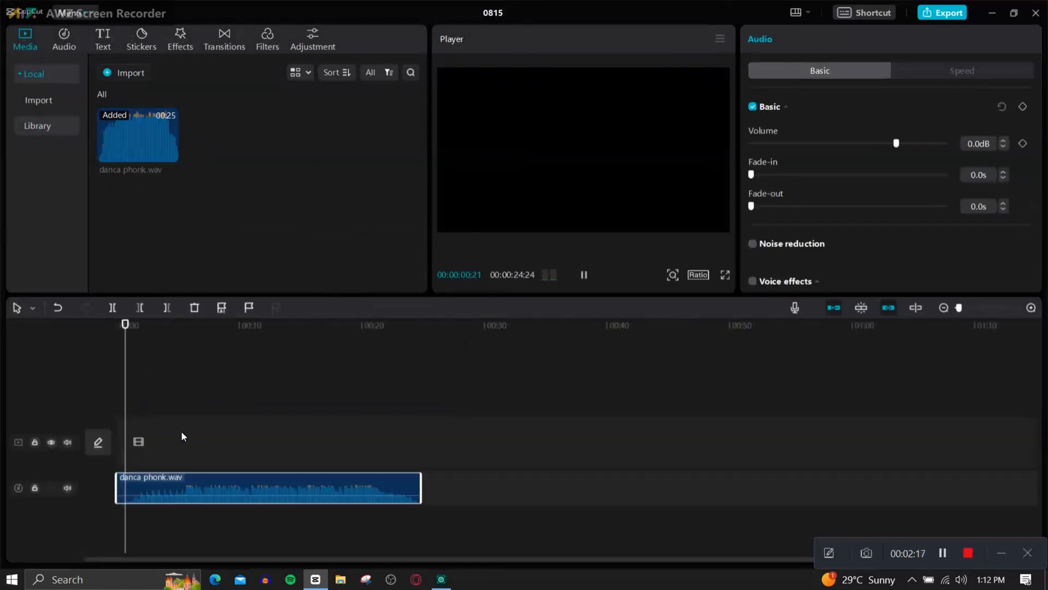